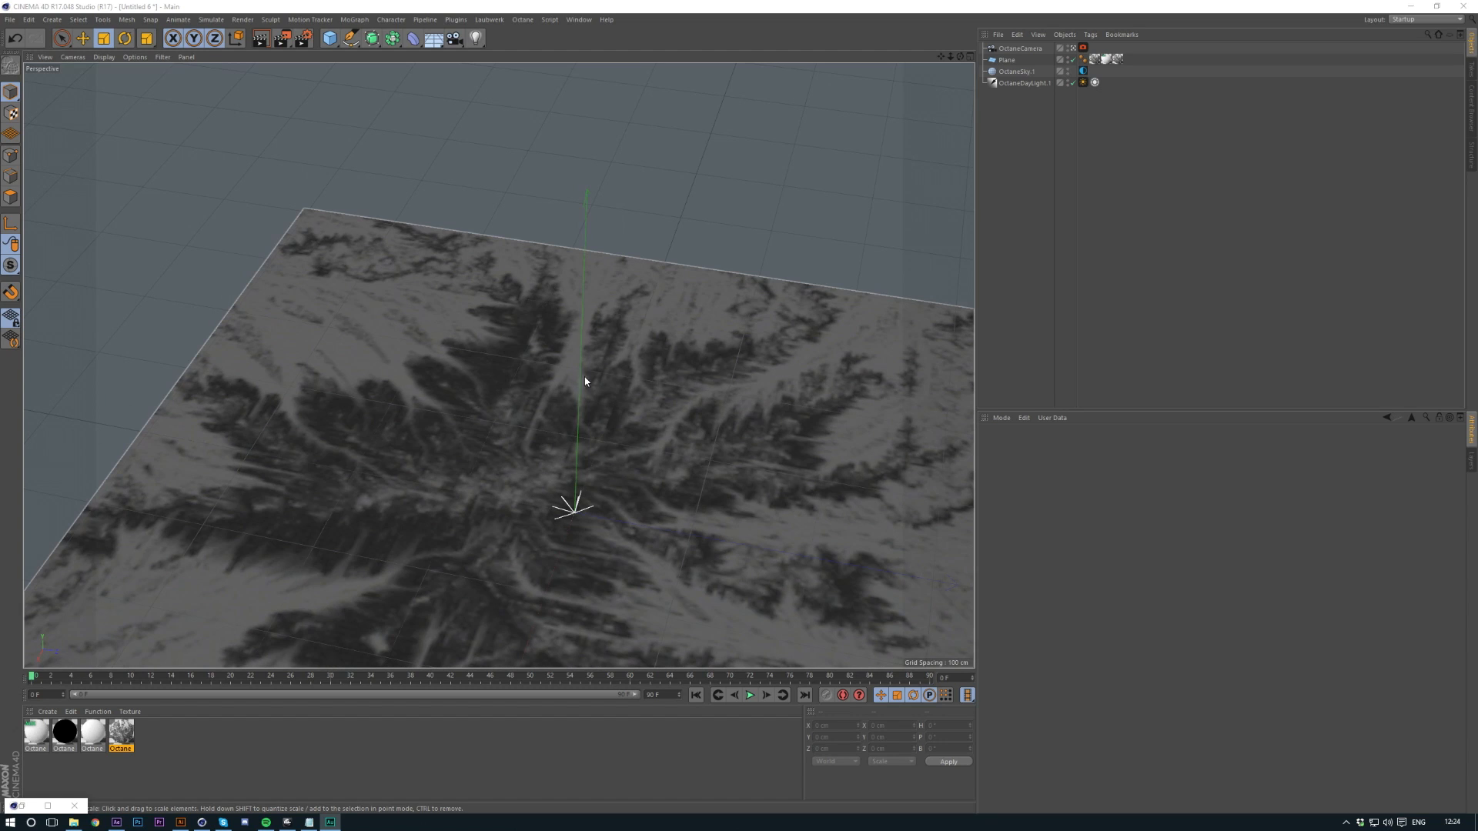
mouse_move(619, 496)
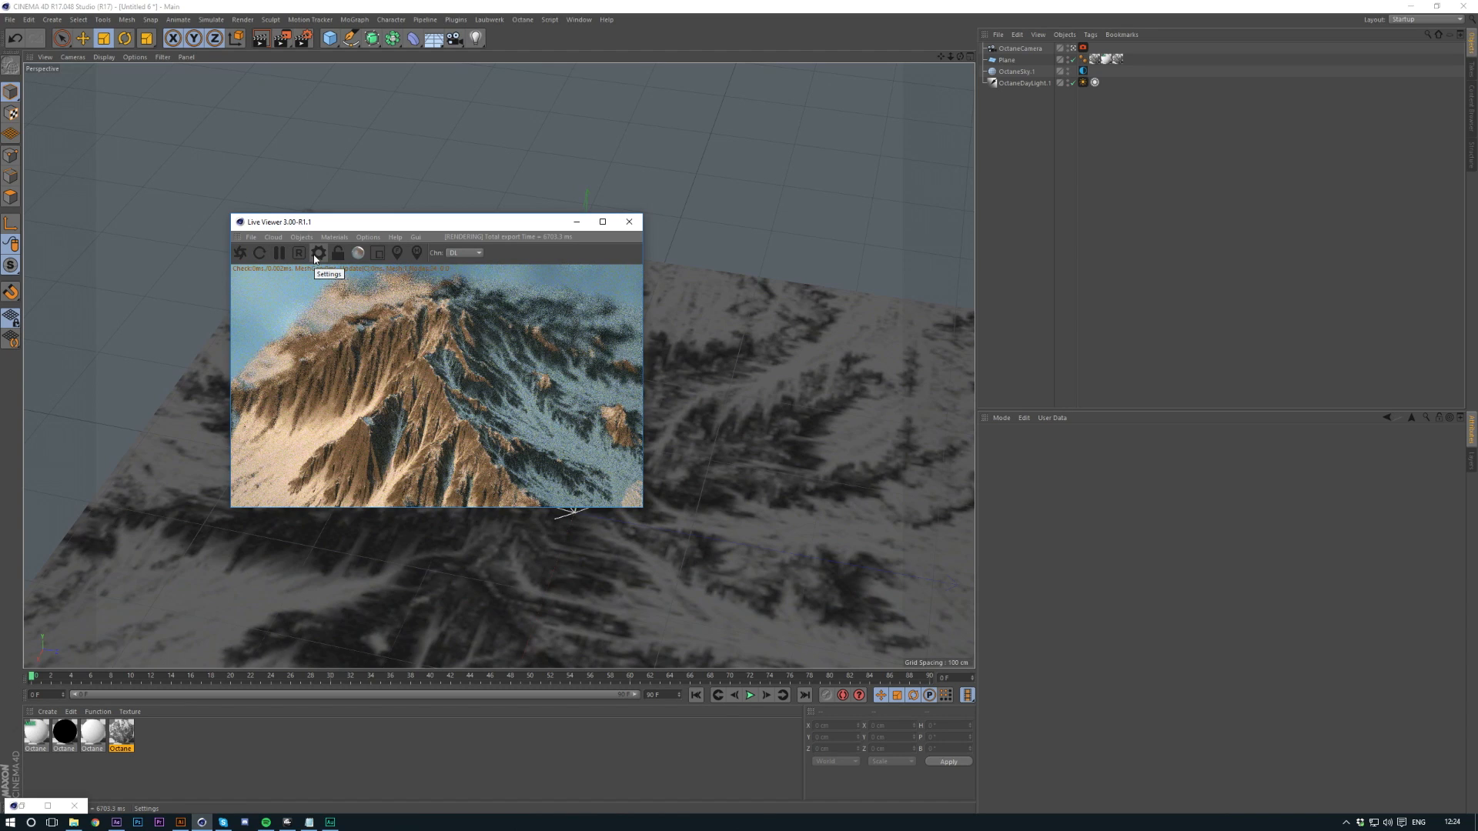
Step: Review the Octane render settings and the sky's Environment Tag, then clear the selection
left_click(317, 252)
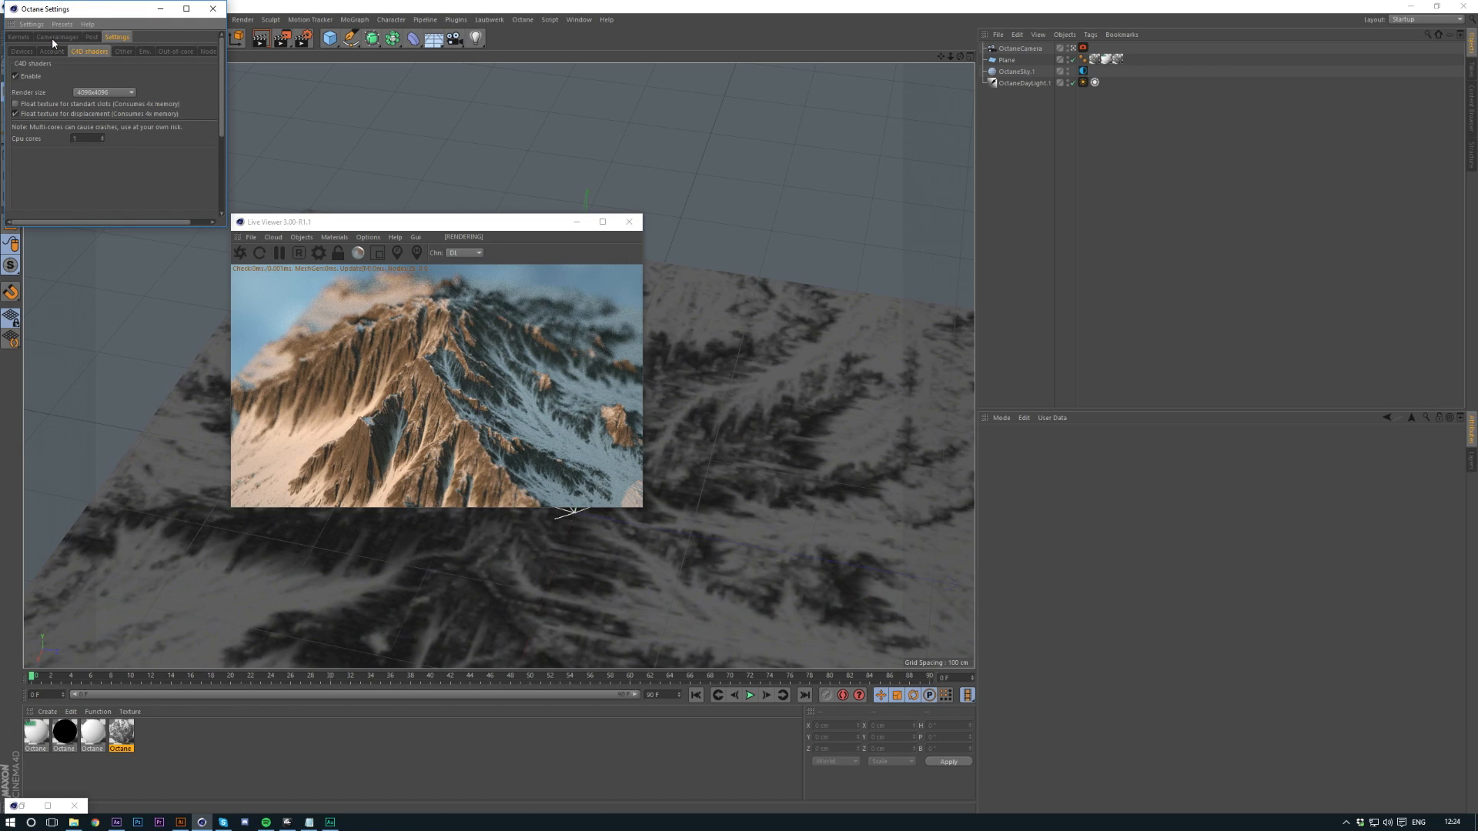
left_click(17, 36)
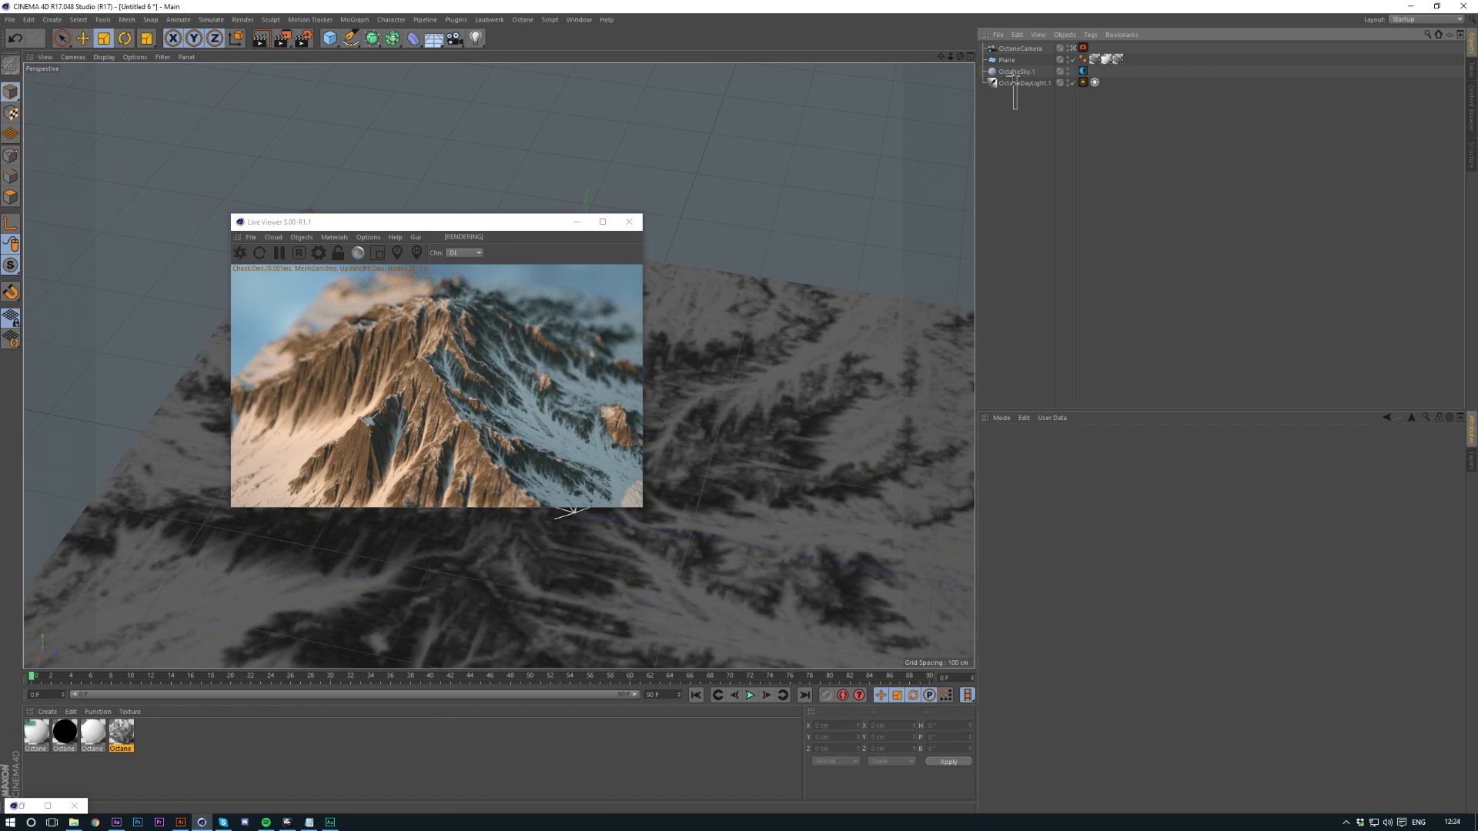
left_click(1024, 83)
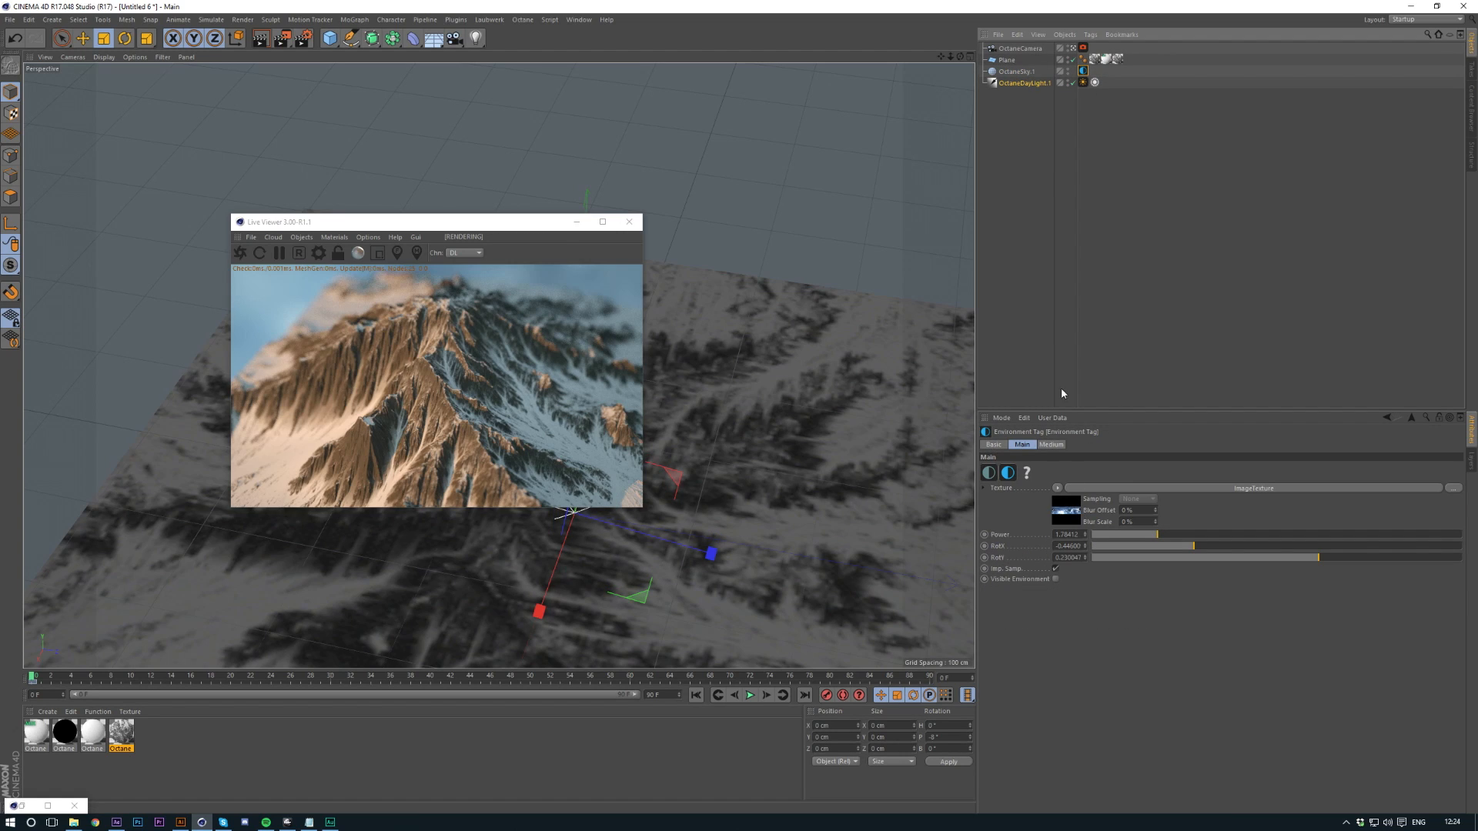
left_click(1094, 82)
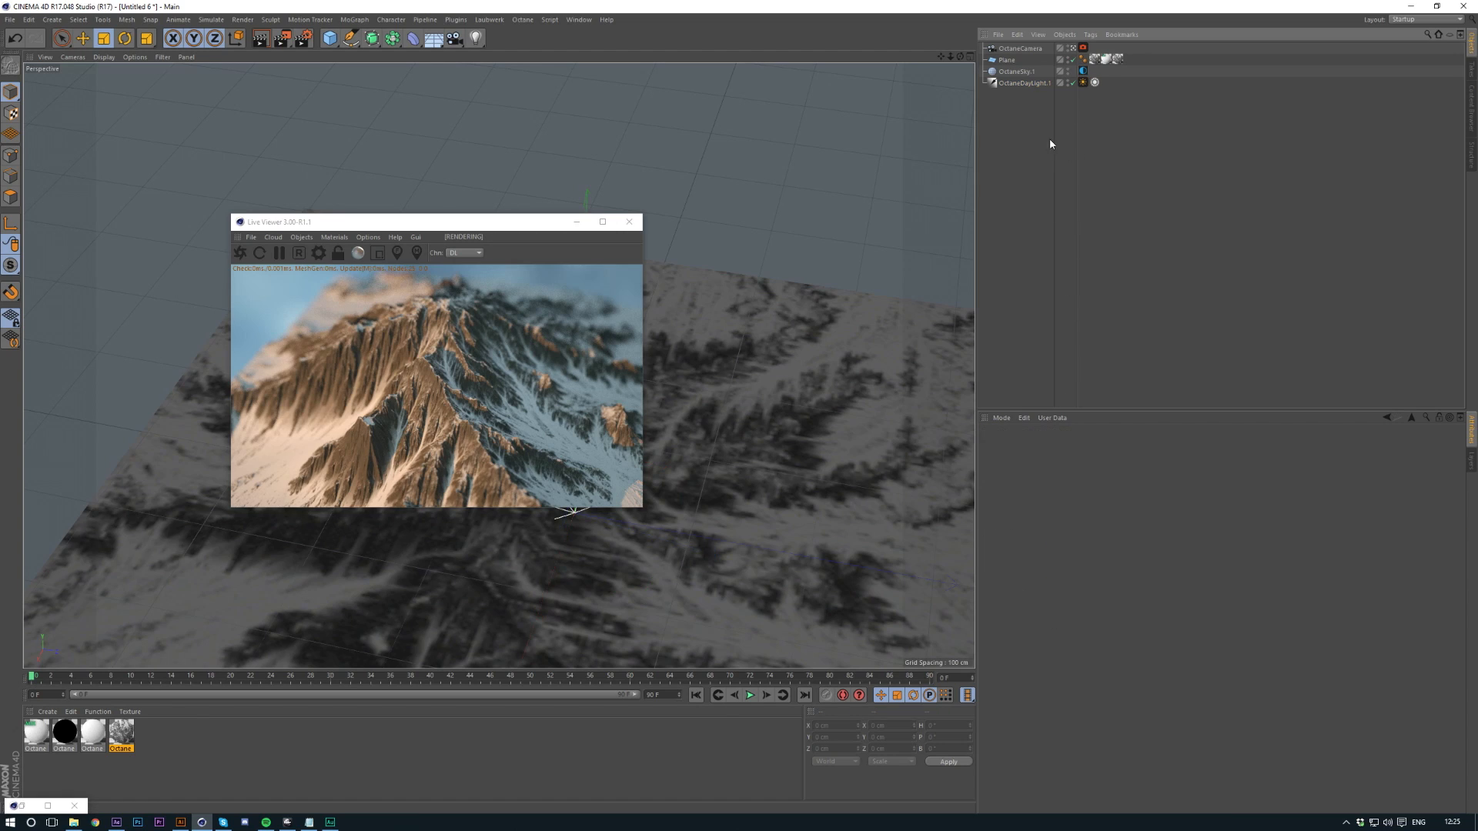
mouse_move(1065, 129)
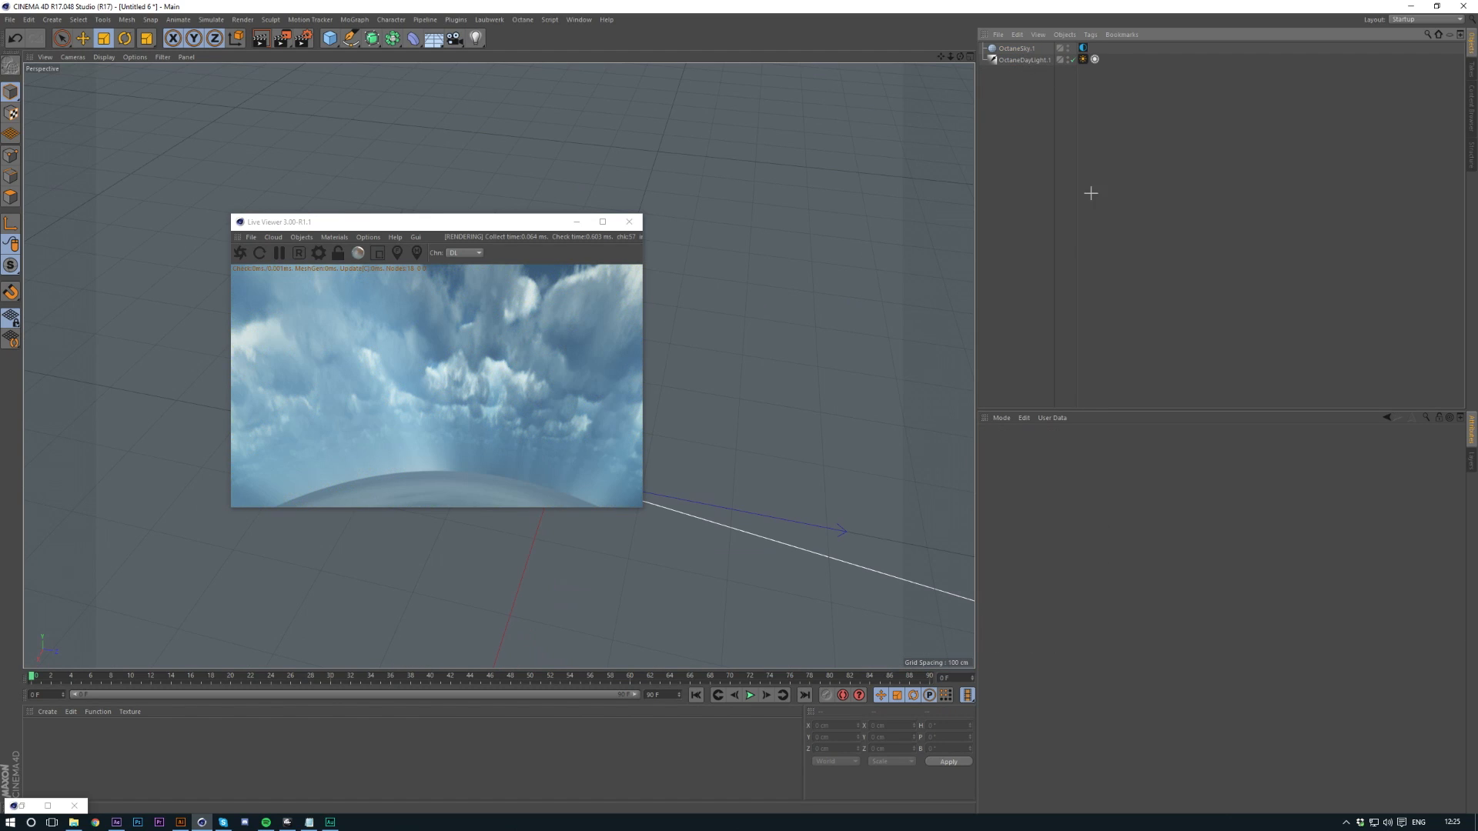
Step: Add a new Plane primitive beneath the sky to replace the deleted terrain and camera
left_click(330, 37)
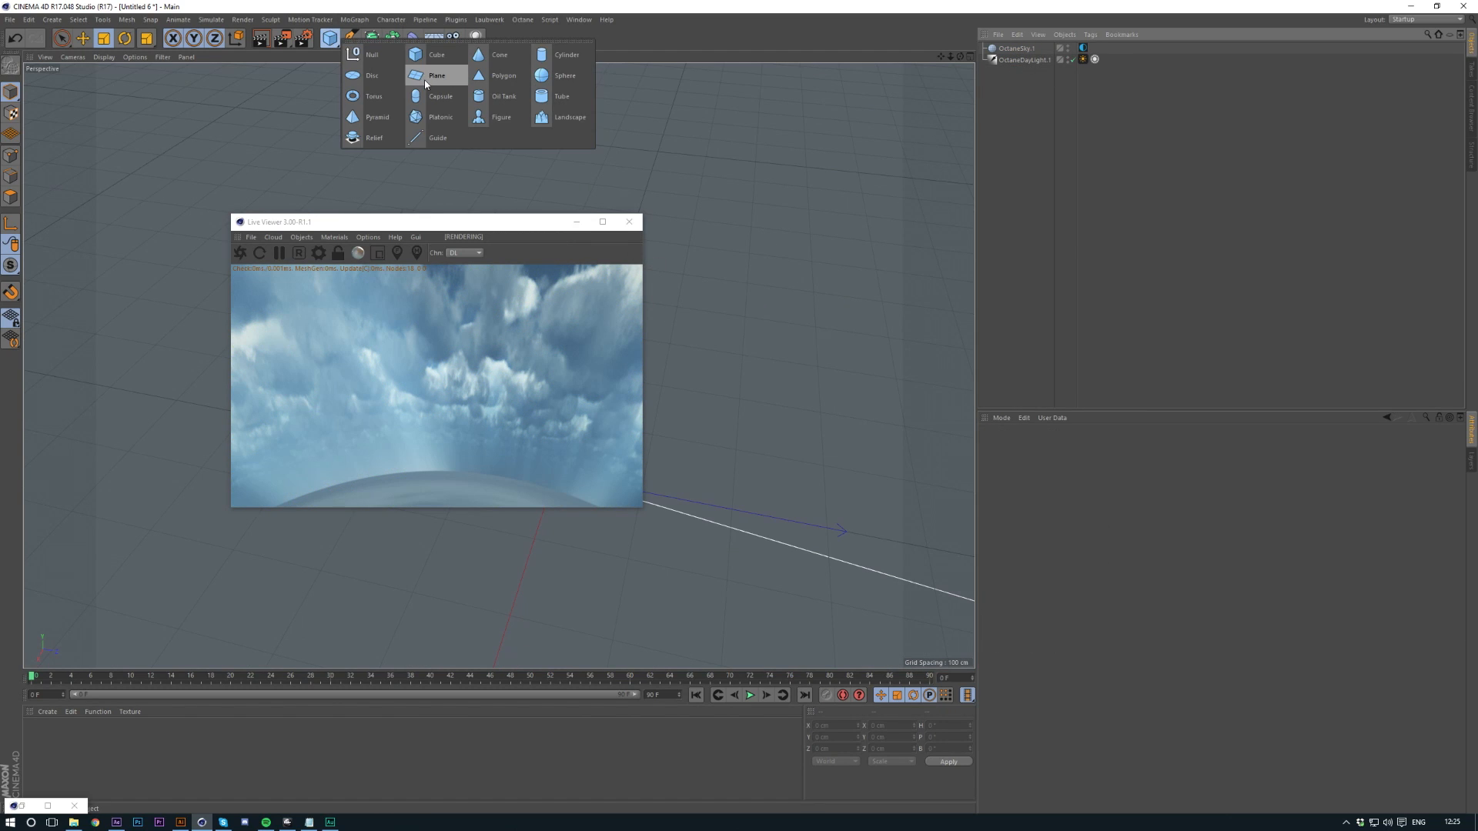
left_click(436, 75)
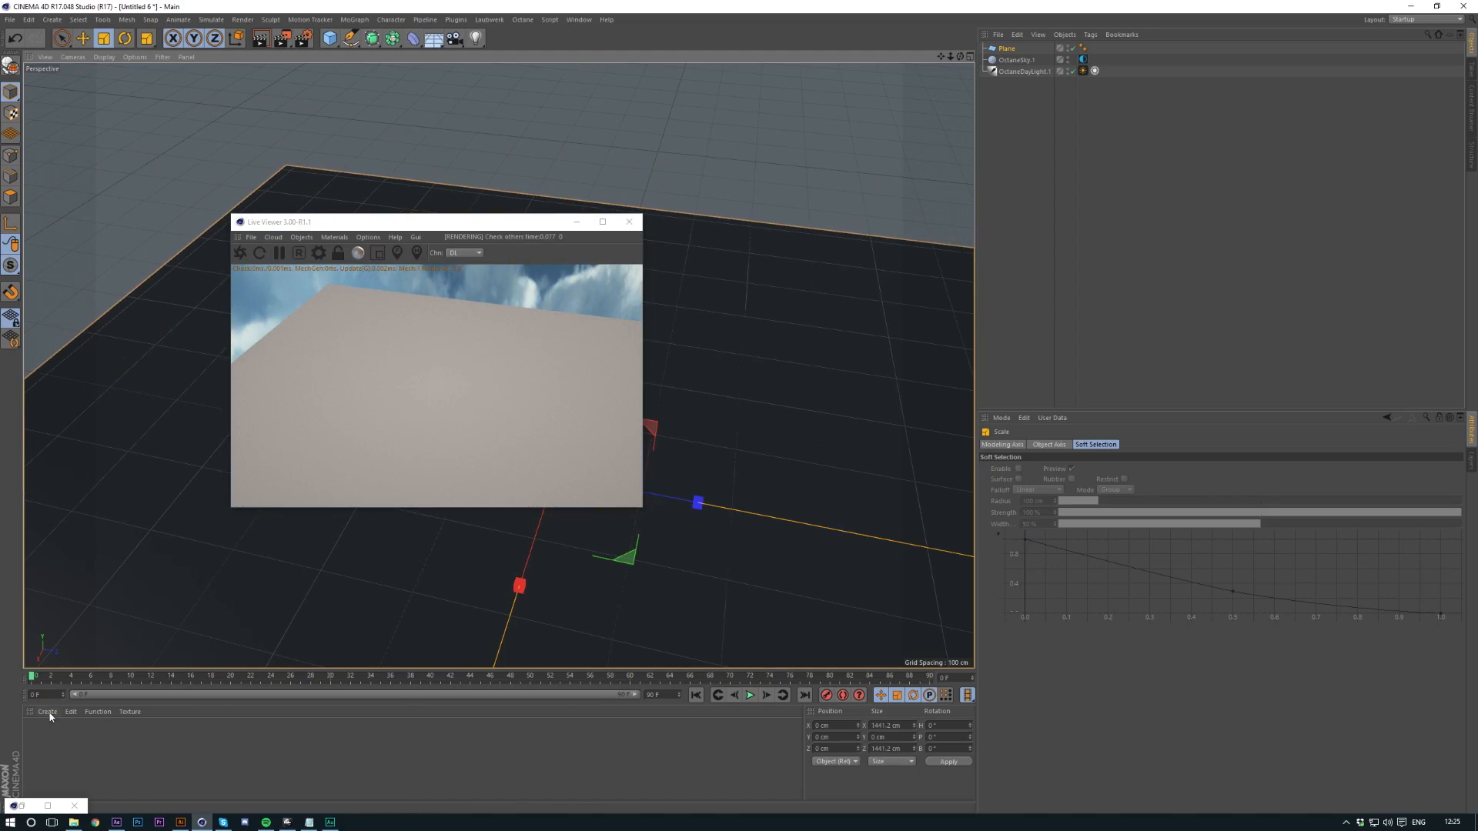
Step: Create a new Octane material from the C4doctane shader menu
left_click(47, 711)
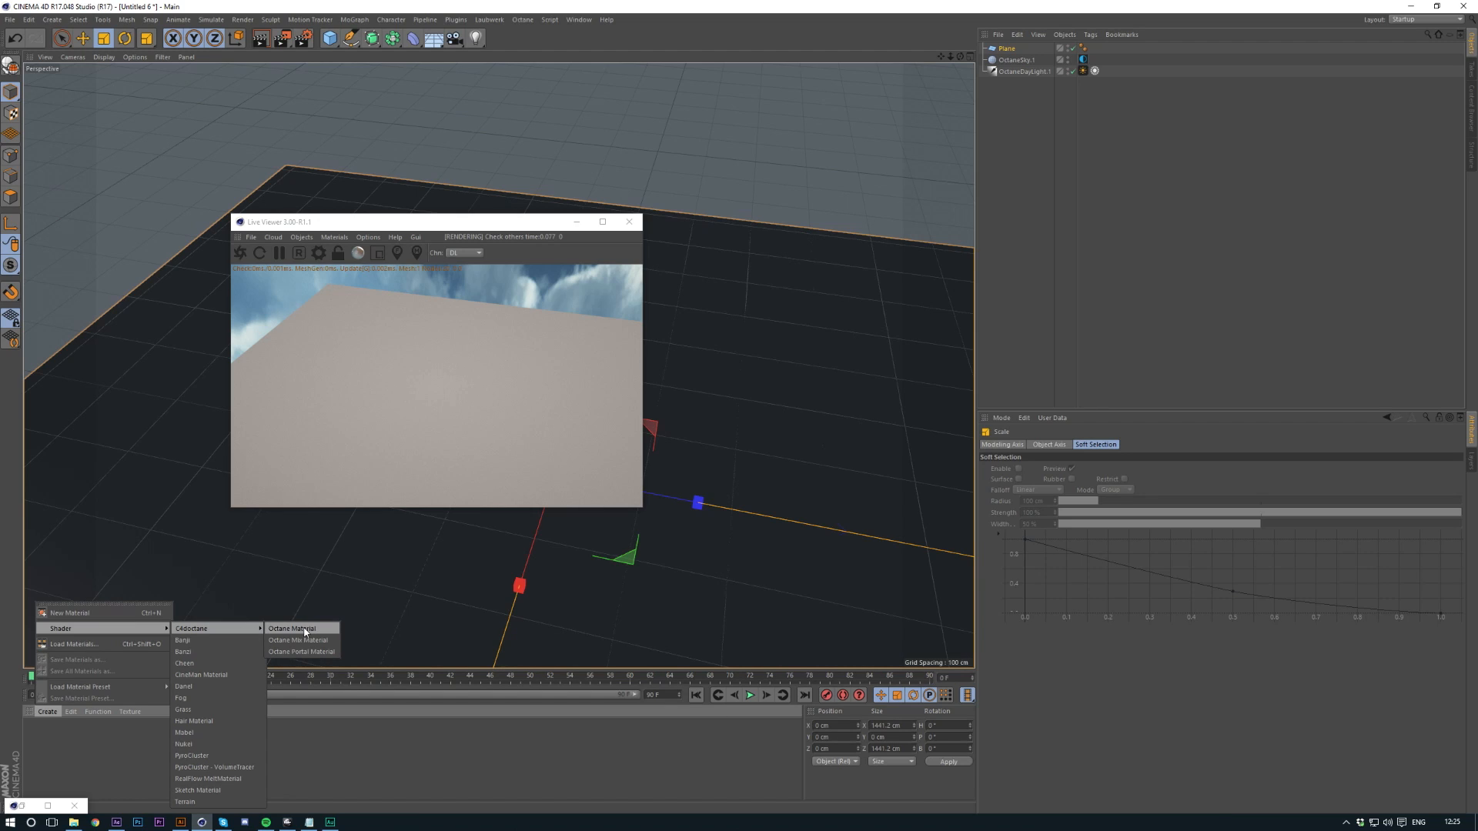
left_click(292, 629)
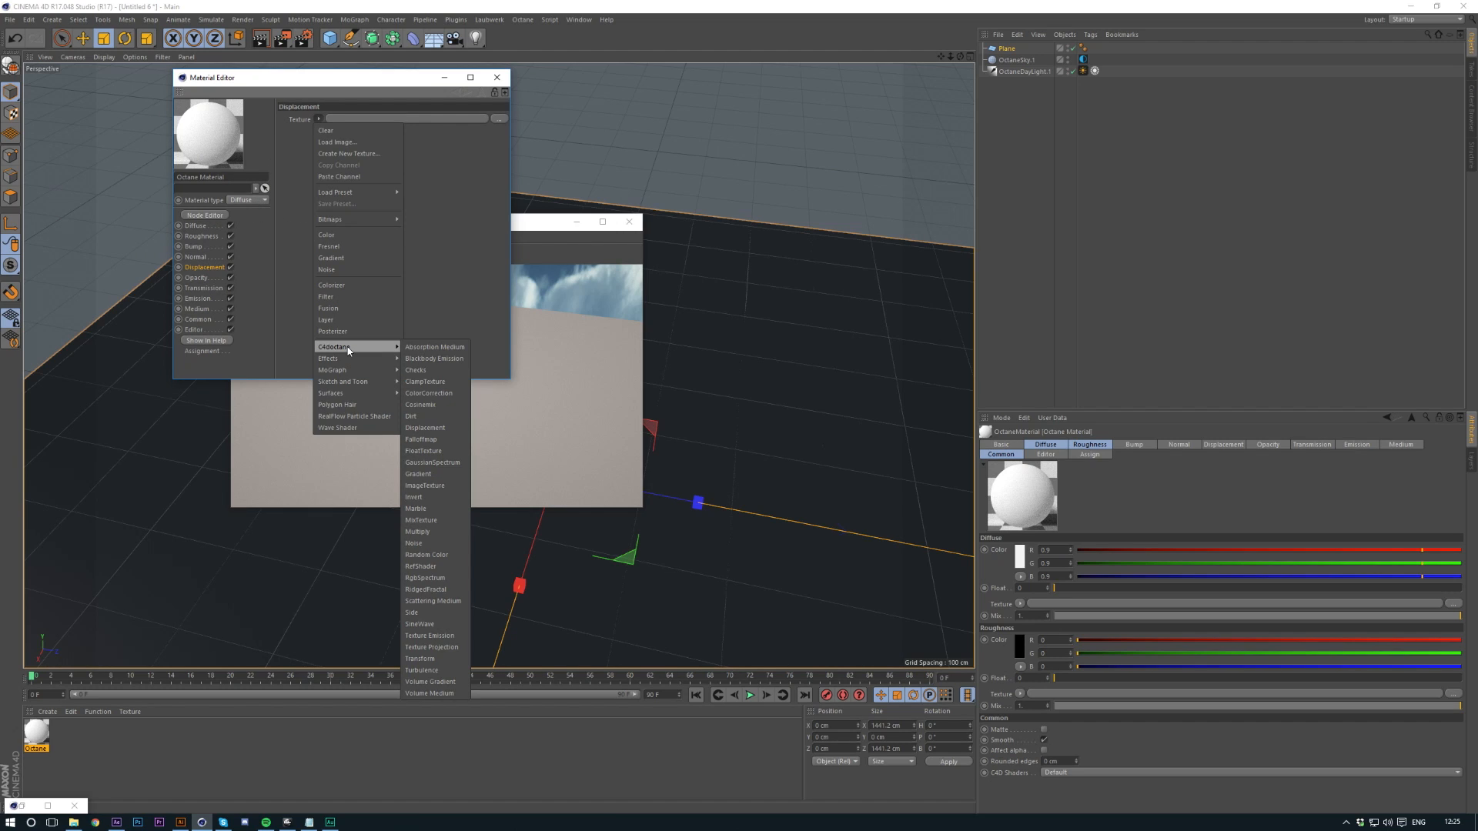
mouse_move(425, 427)
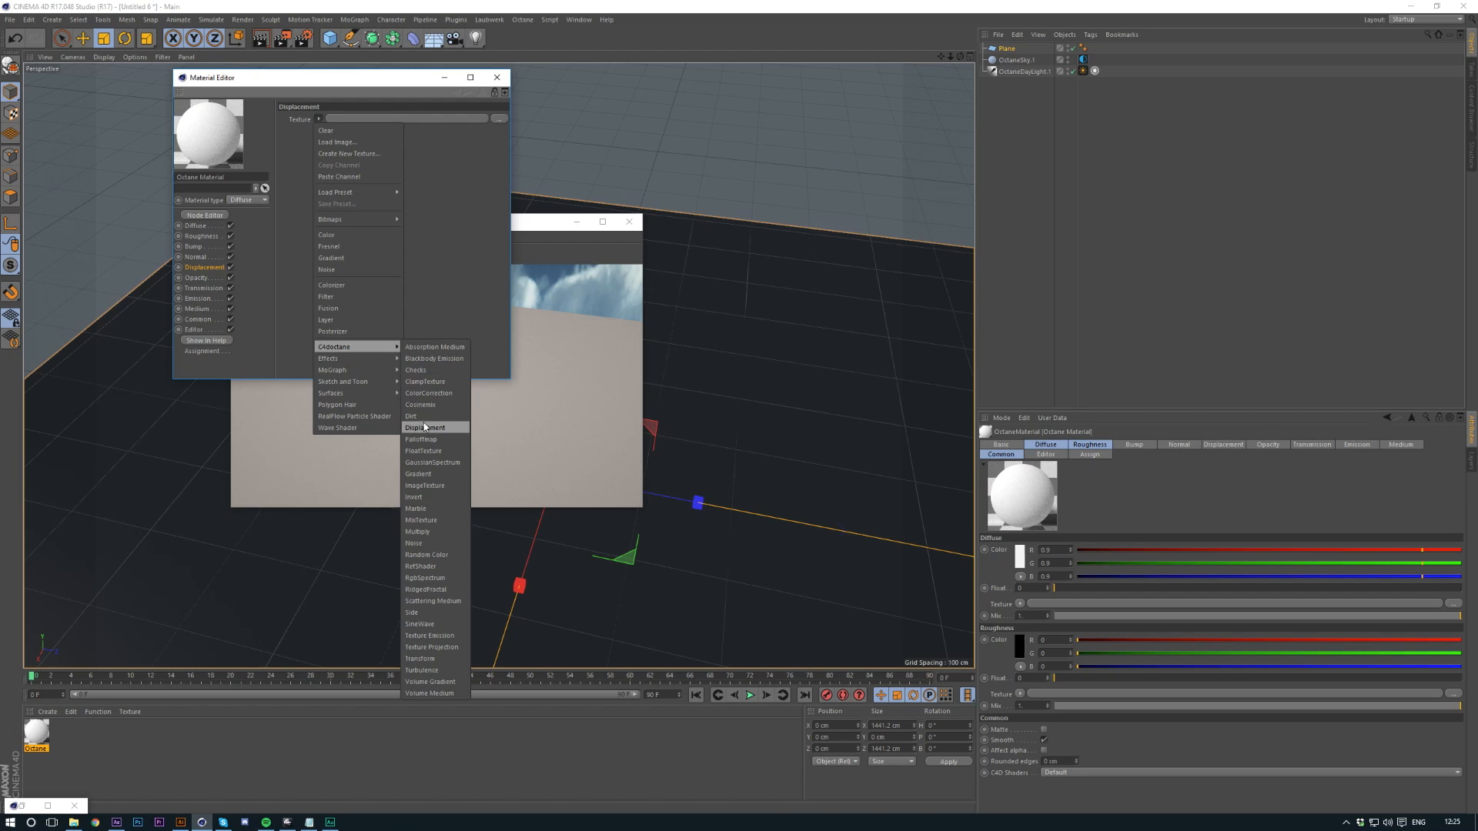
Step: Give the material a Displacement node at 4096x4096 detail driven by an ImageTexture
left_click(425, 427)
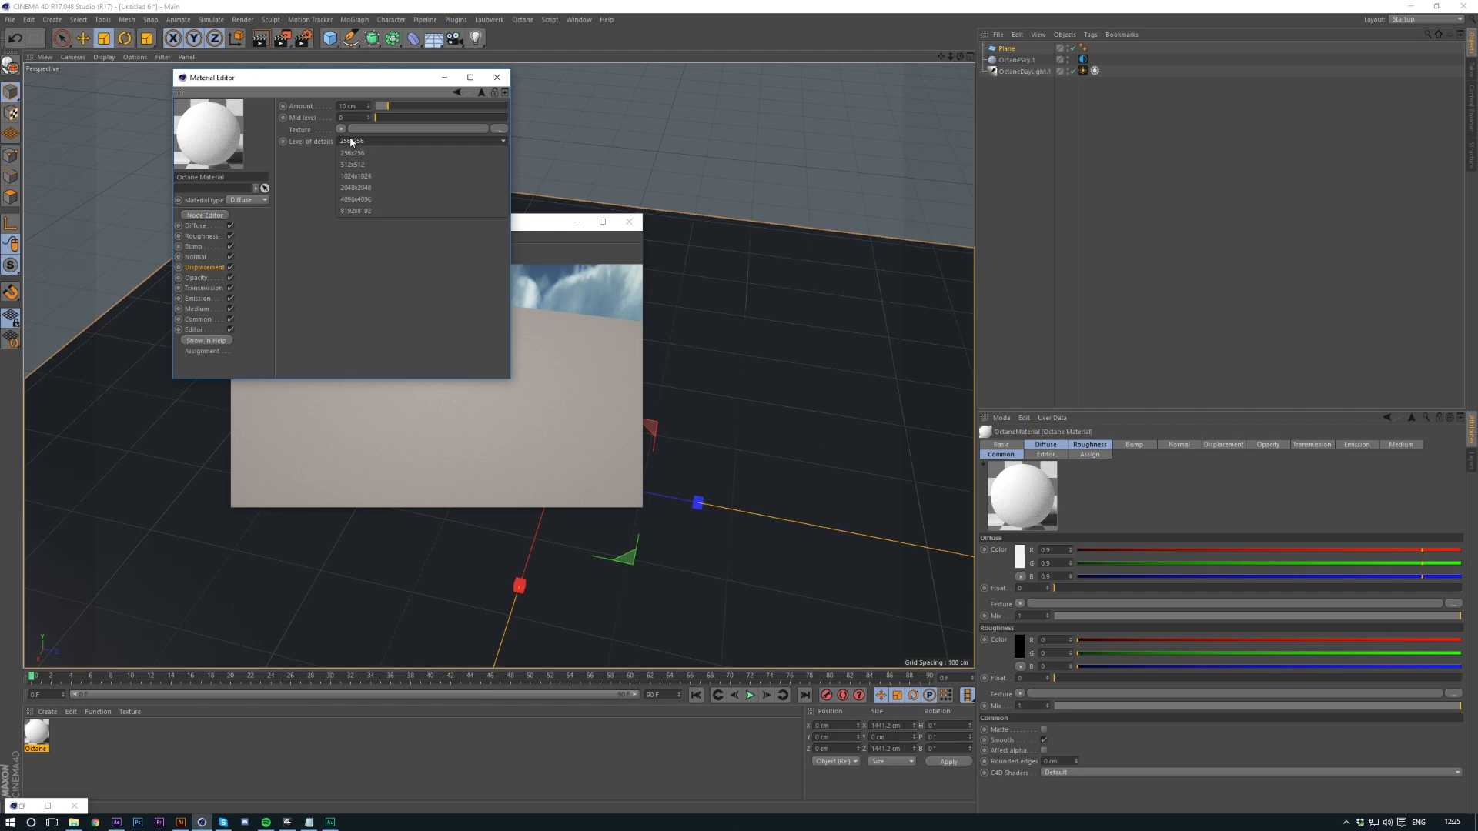
left_click(355, 198)
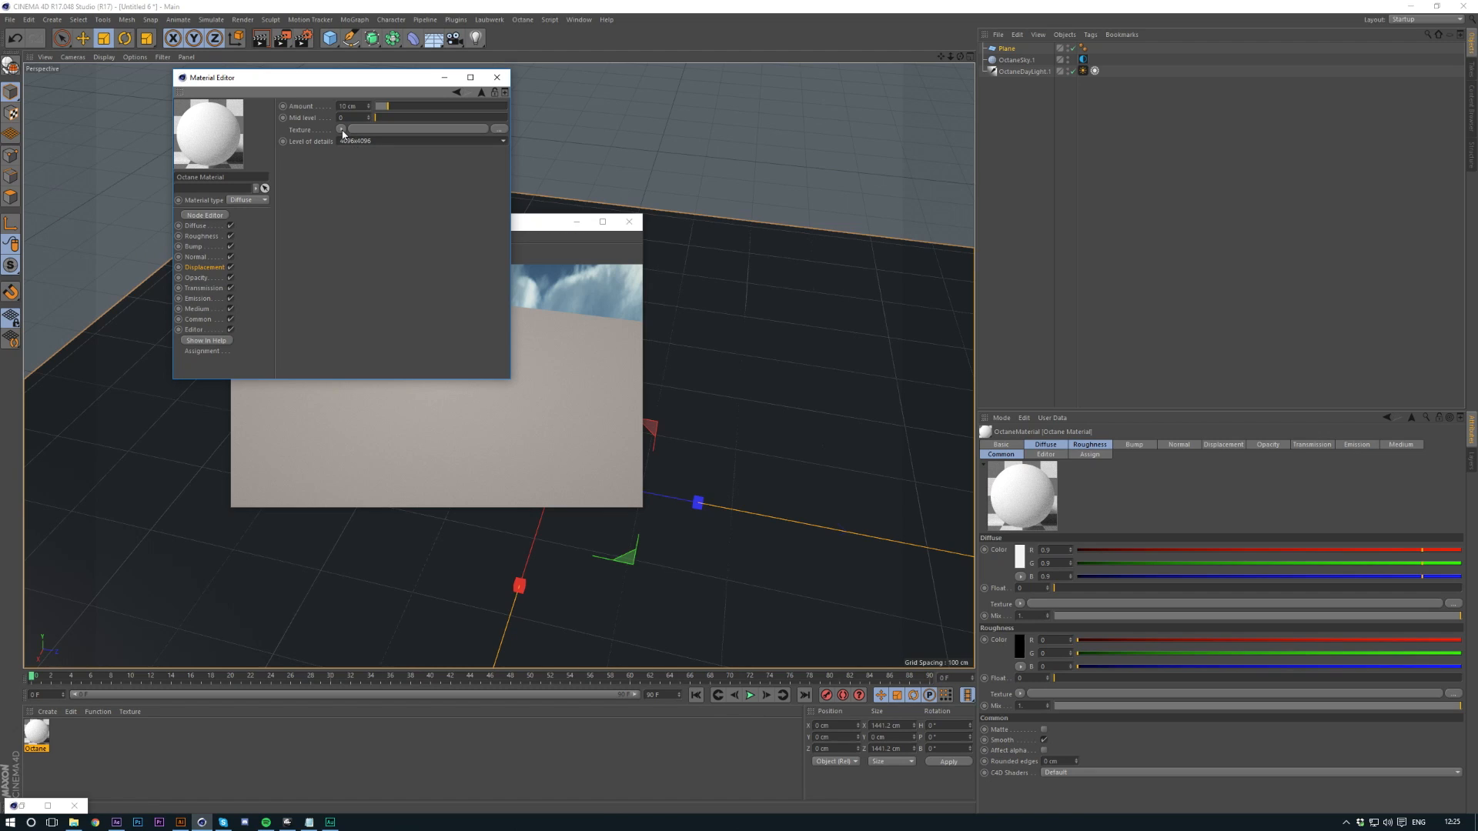
left_click(342, 129)
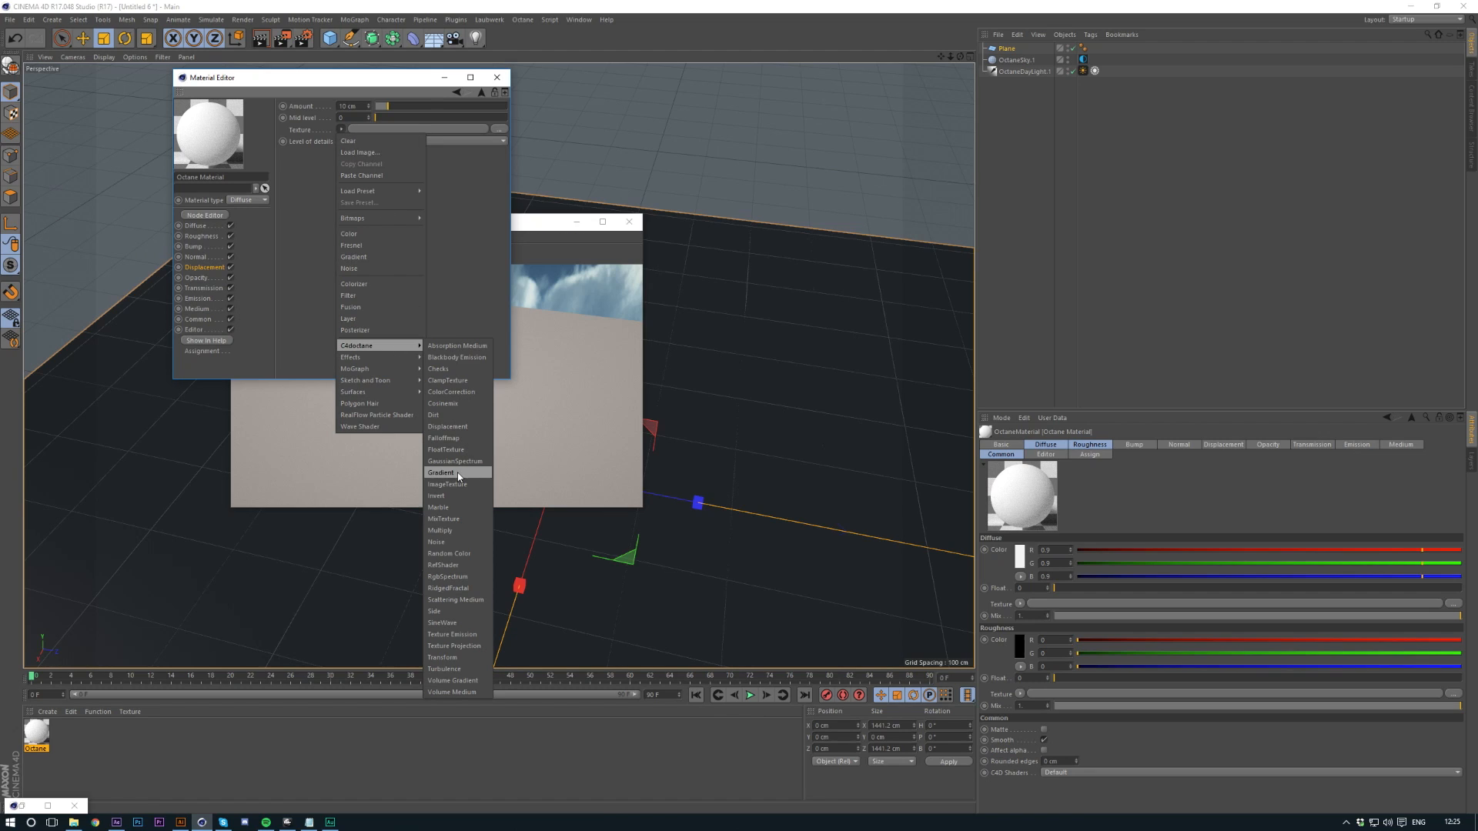
left_click(446, 485)
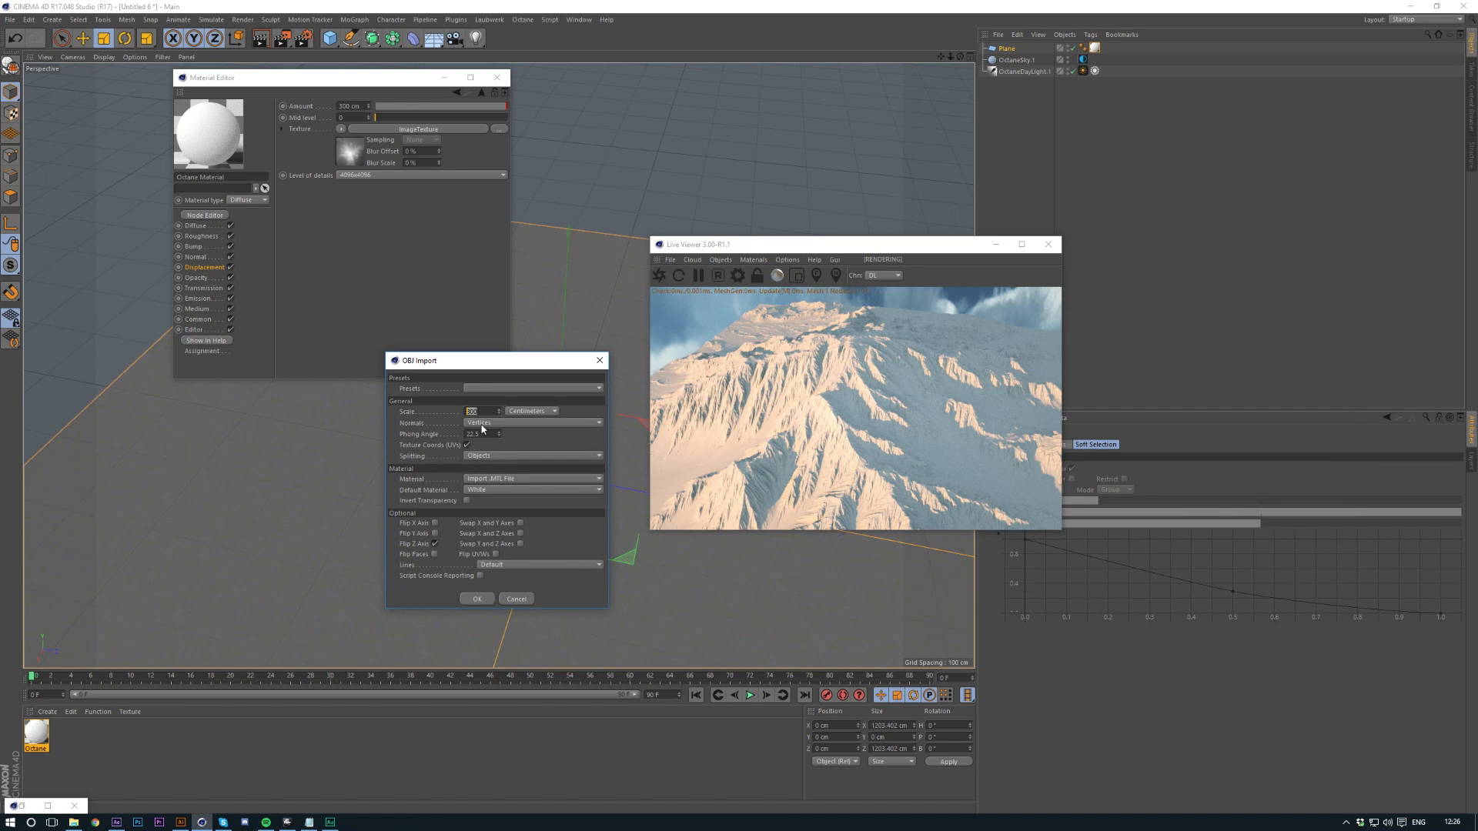
Step: Import the Rocky Winter OBJ terrain mesh into the scene and scale it up much larger
left_click(478, 599)
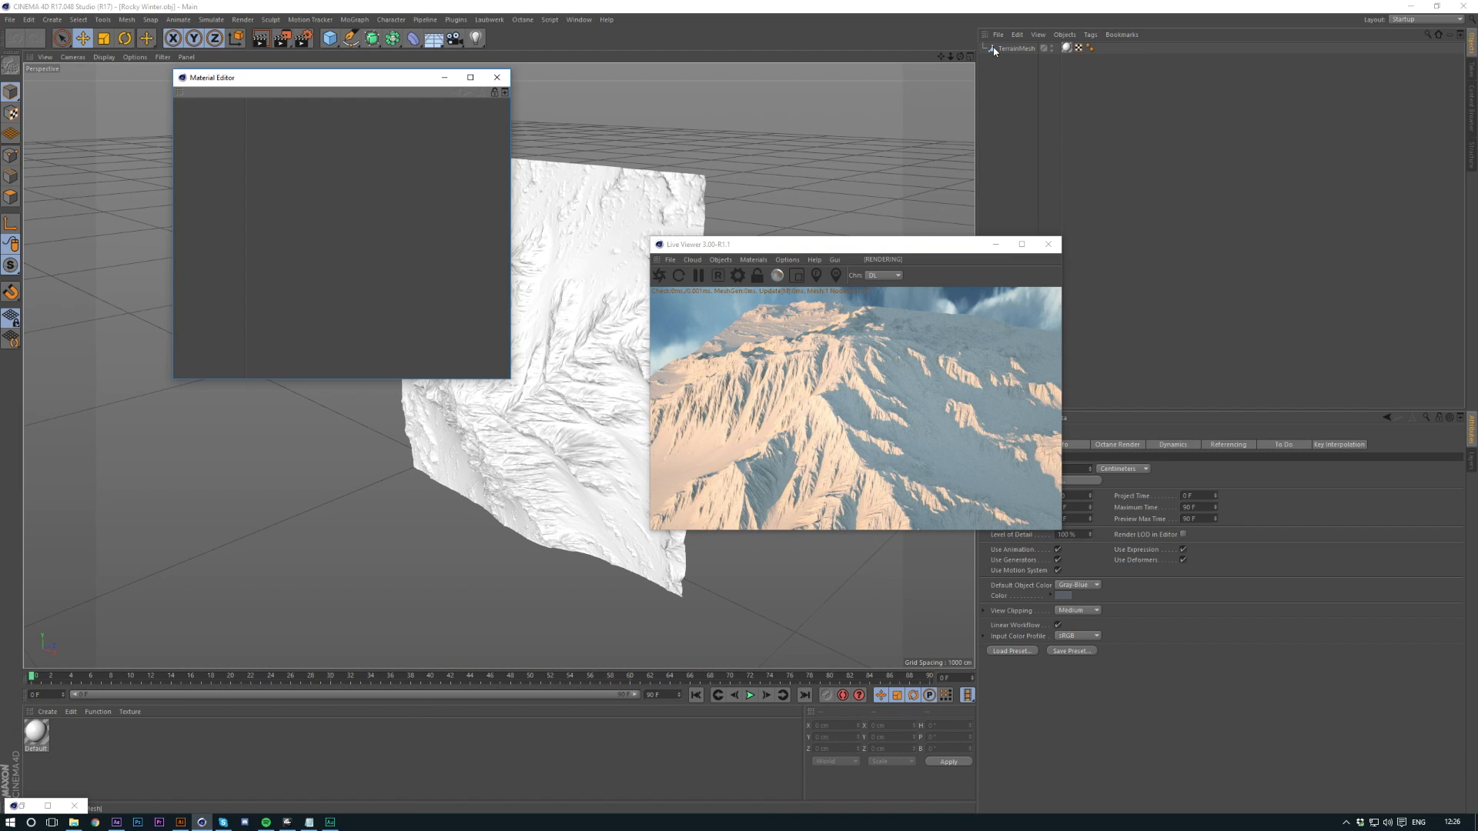
left_click(577, 19)
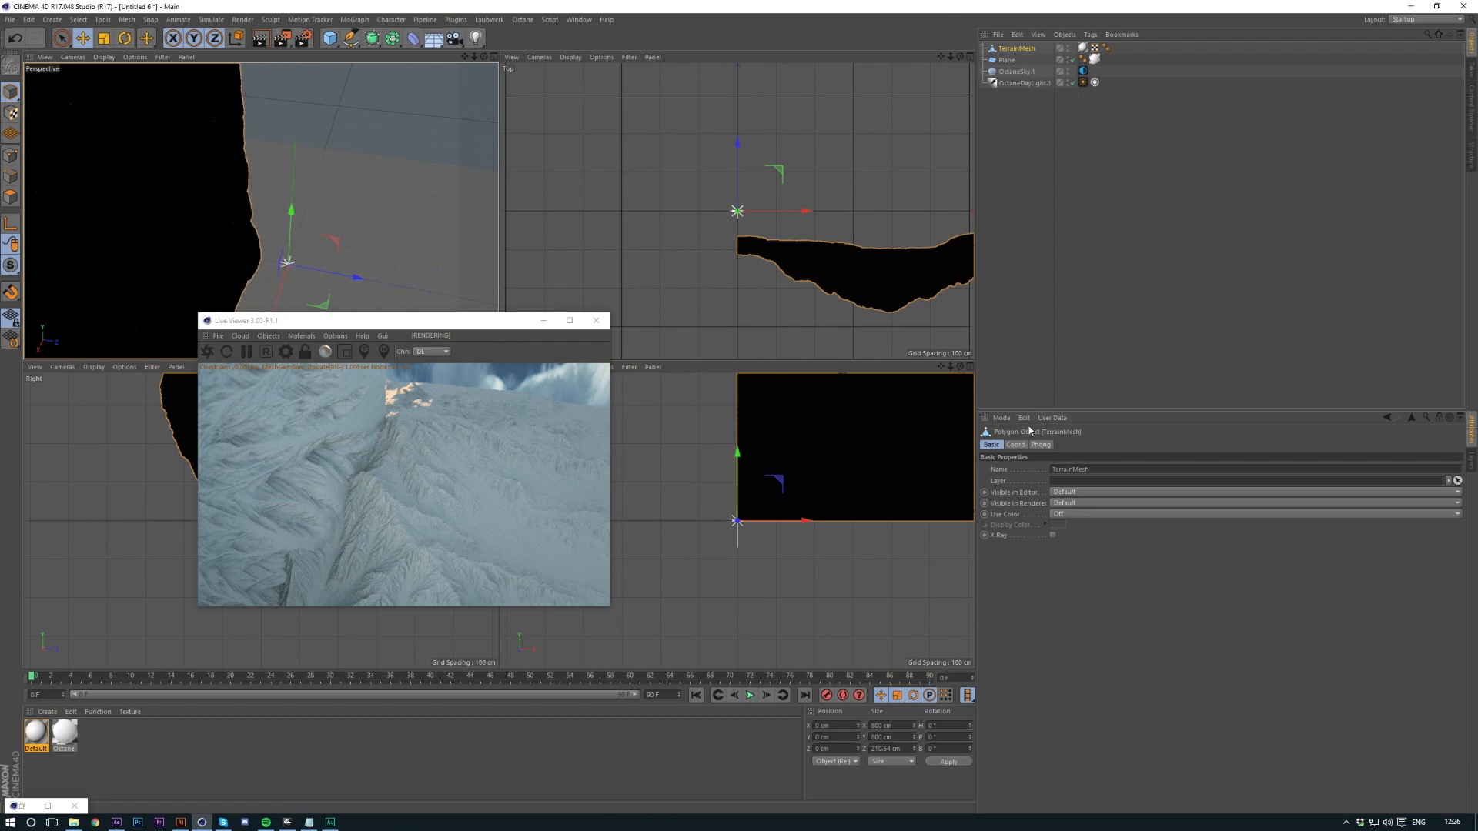
left_click(1016, 444)
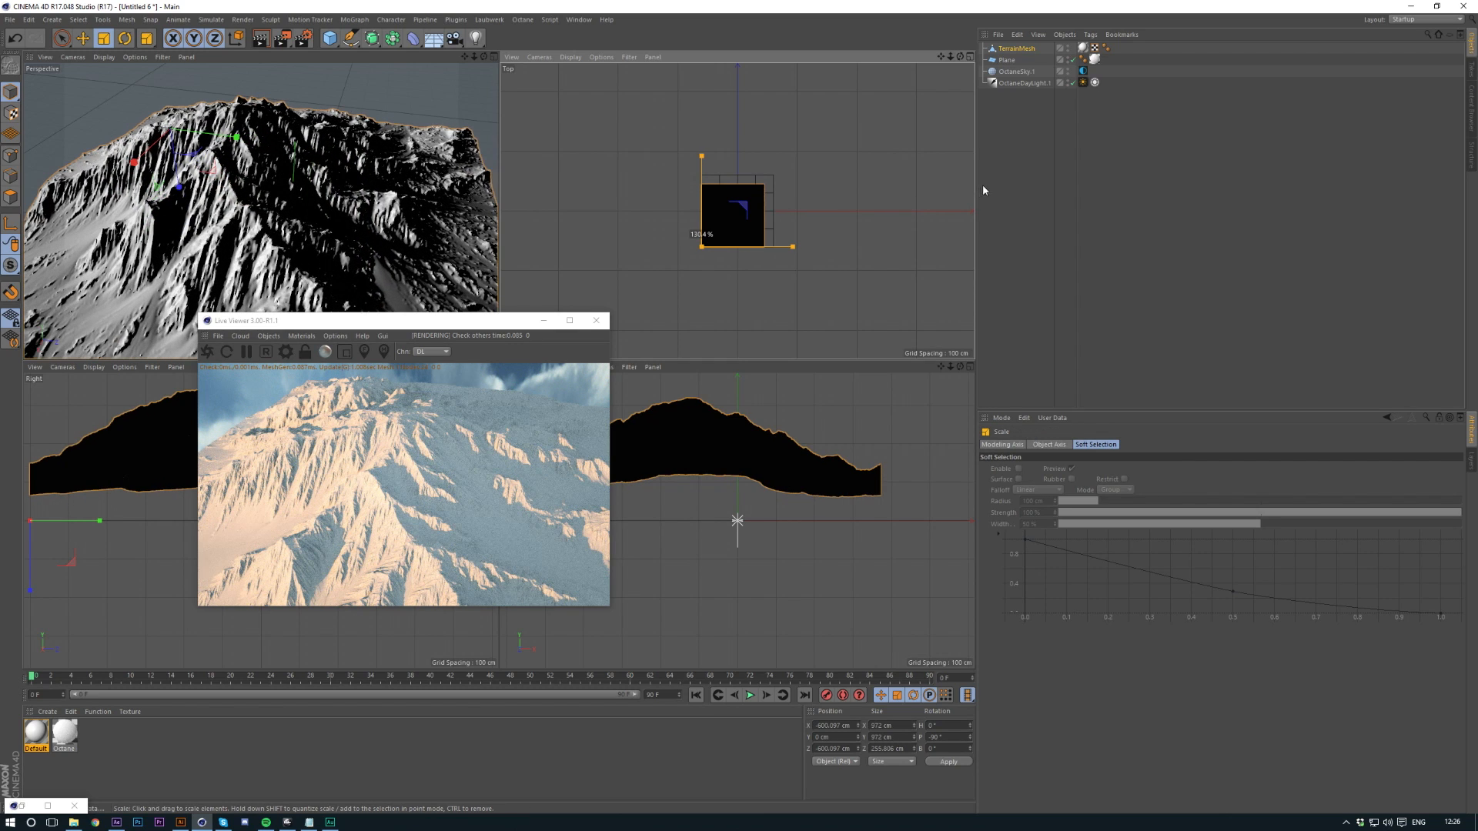
left_click_drag(791, 248, 803, 243)
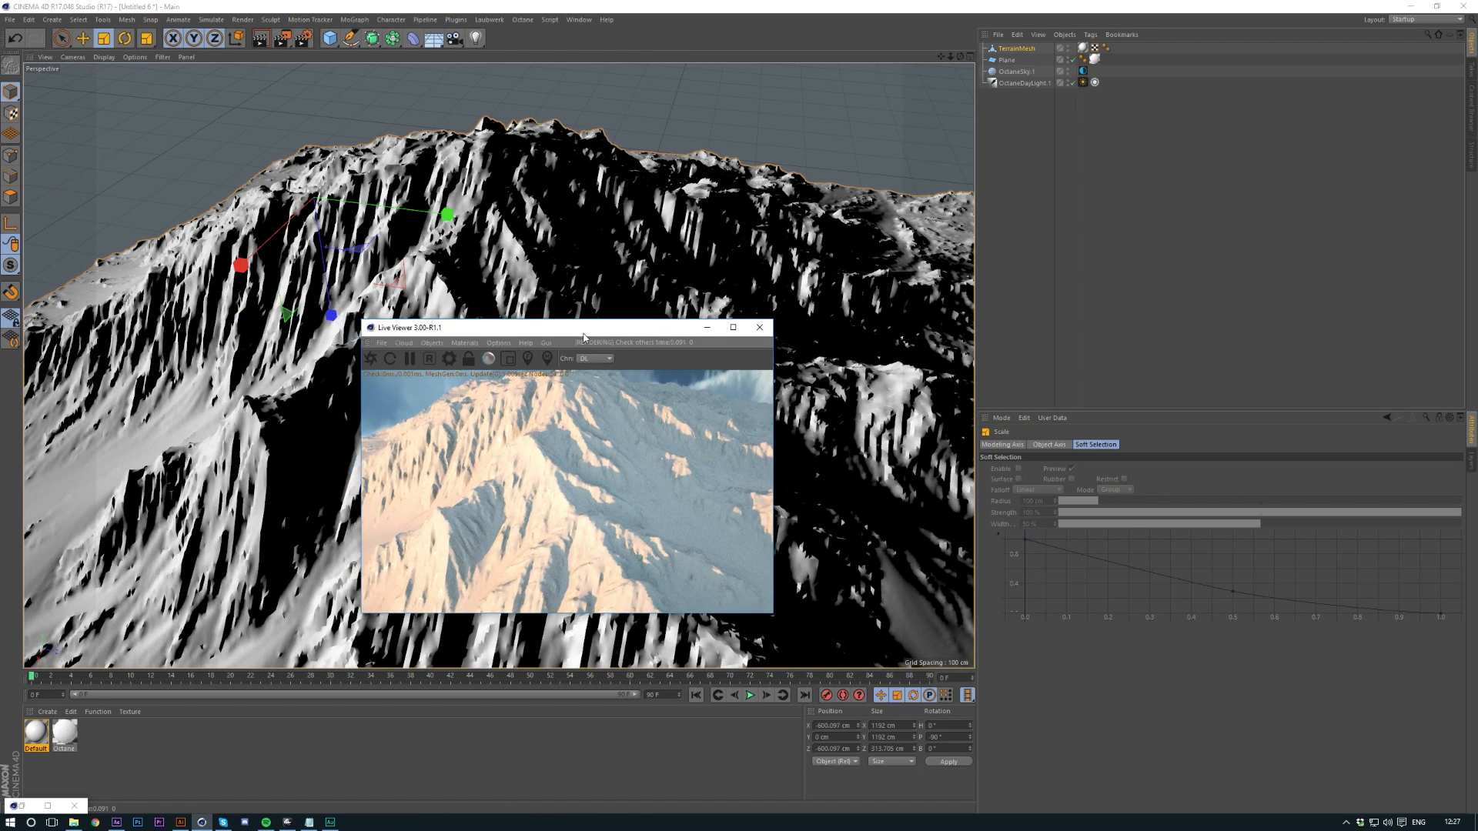
Step: Bring the terrain material up for editing beside the repositioned live preview
left_click_drag(585, 327, 574, 319)
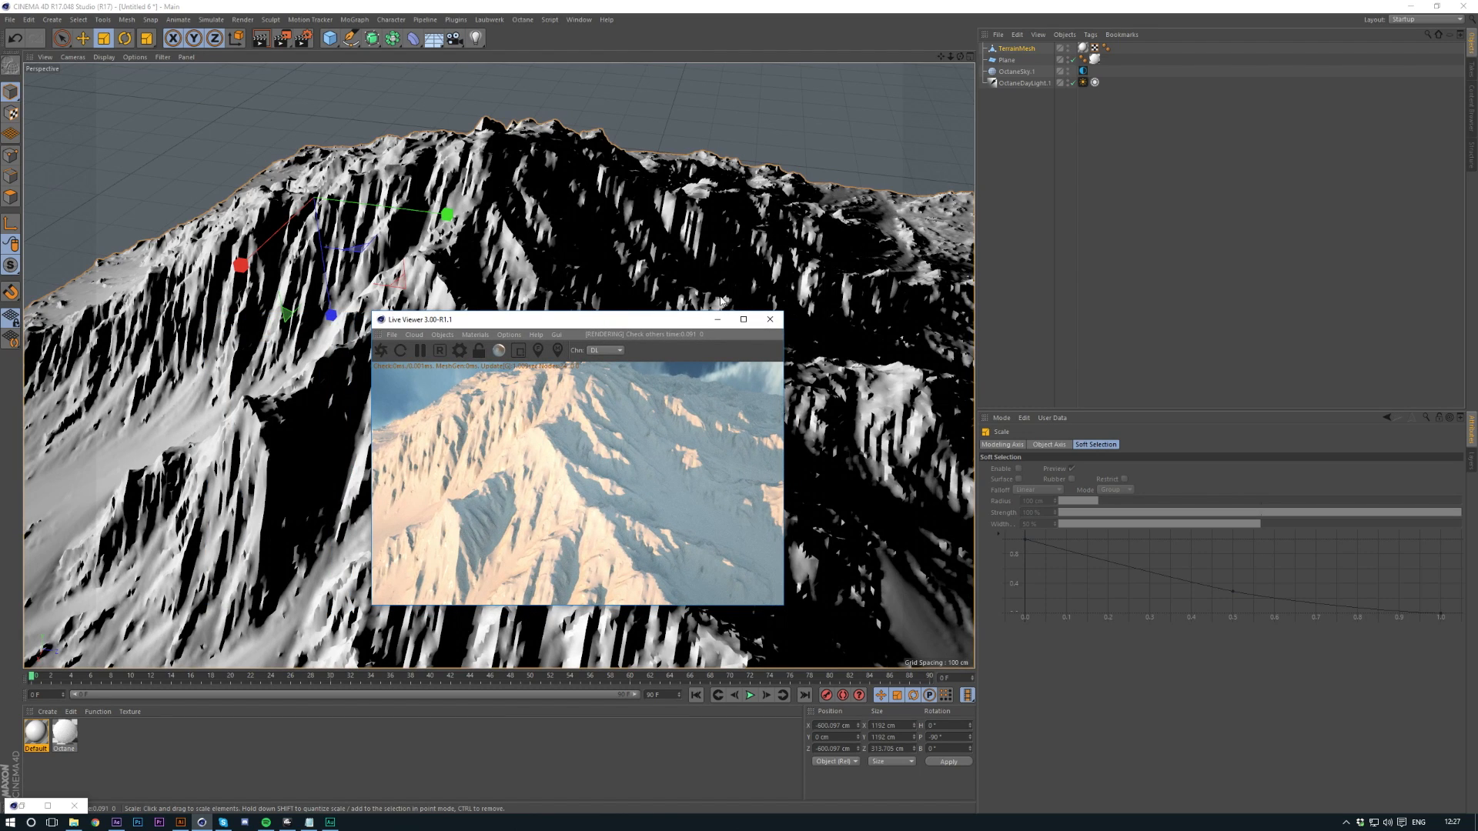
double_click(64, 729)
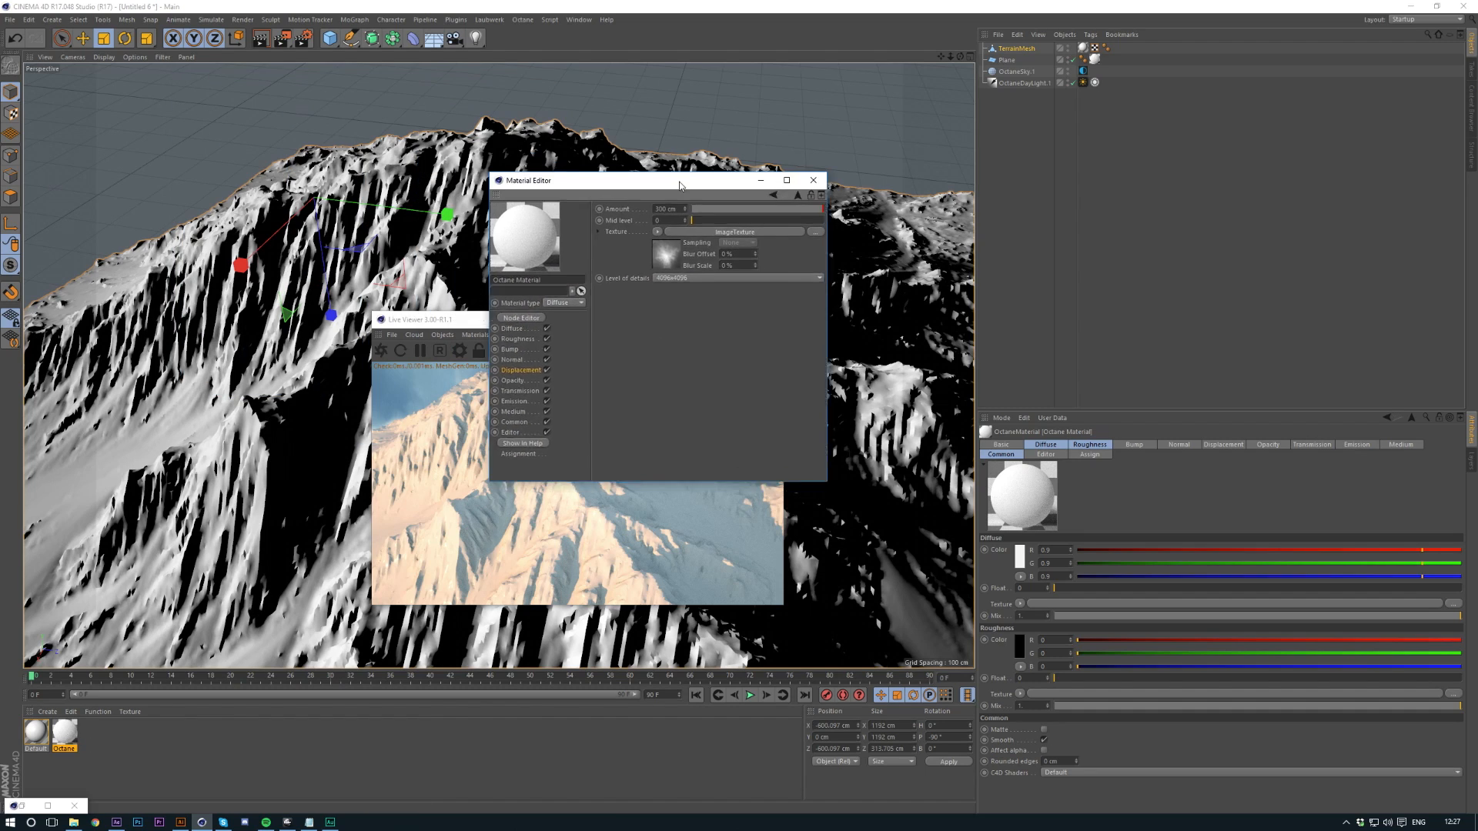
left_click_drag(679, 180, 859, 232)
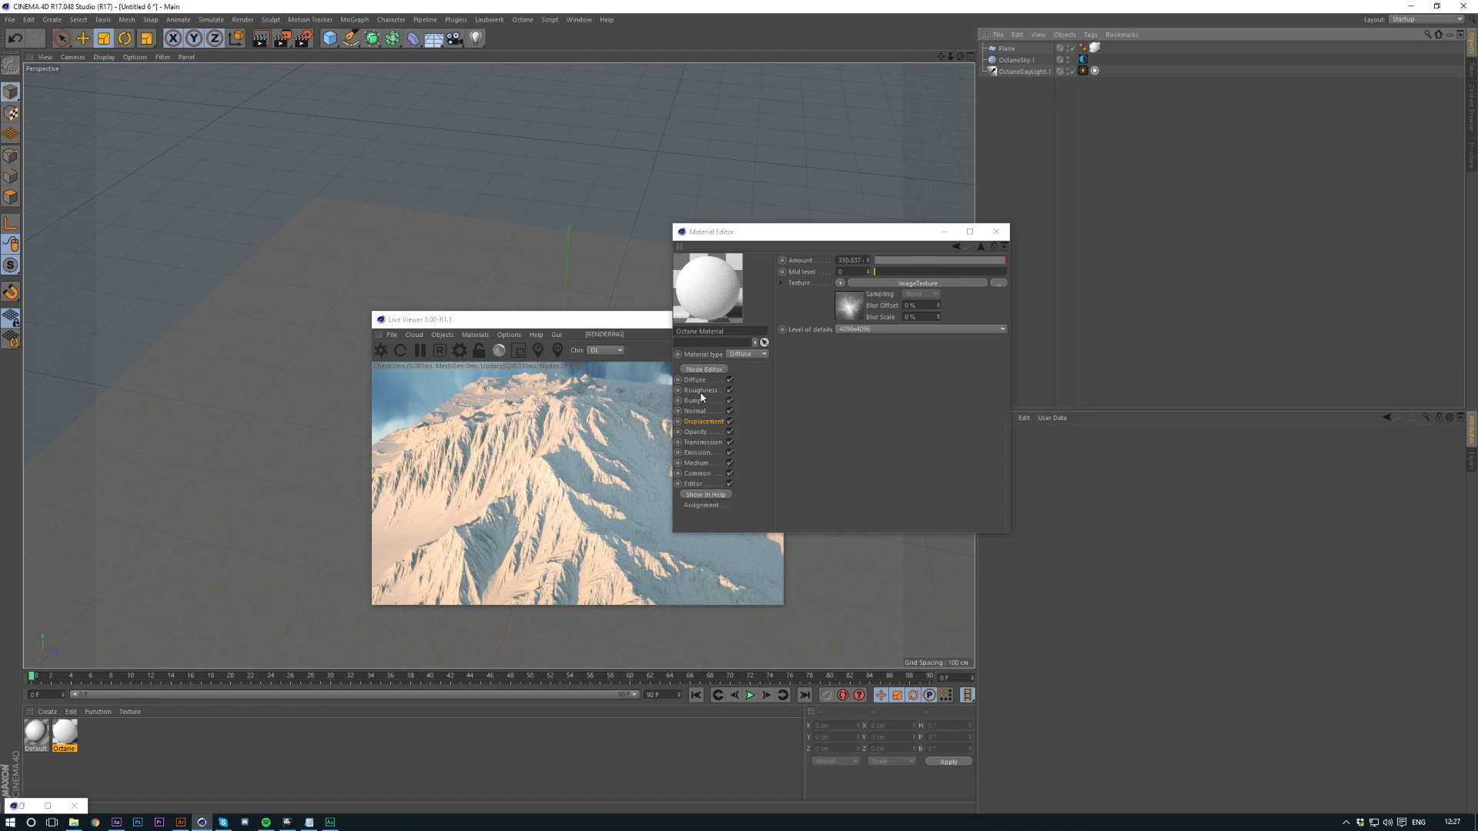
Step: Set the material's Diffuse texture to an ImageTexture loading the Rocky Winter colour map
left_click(818, 326)
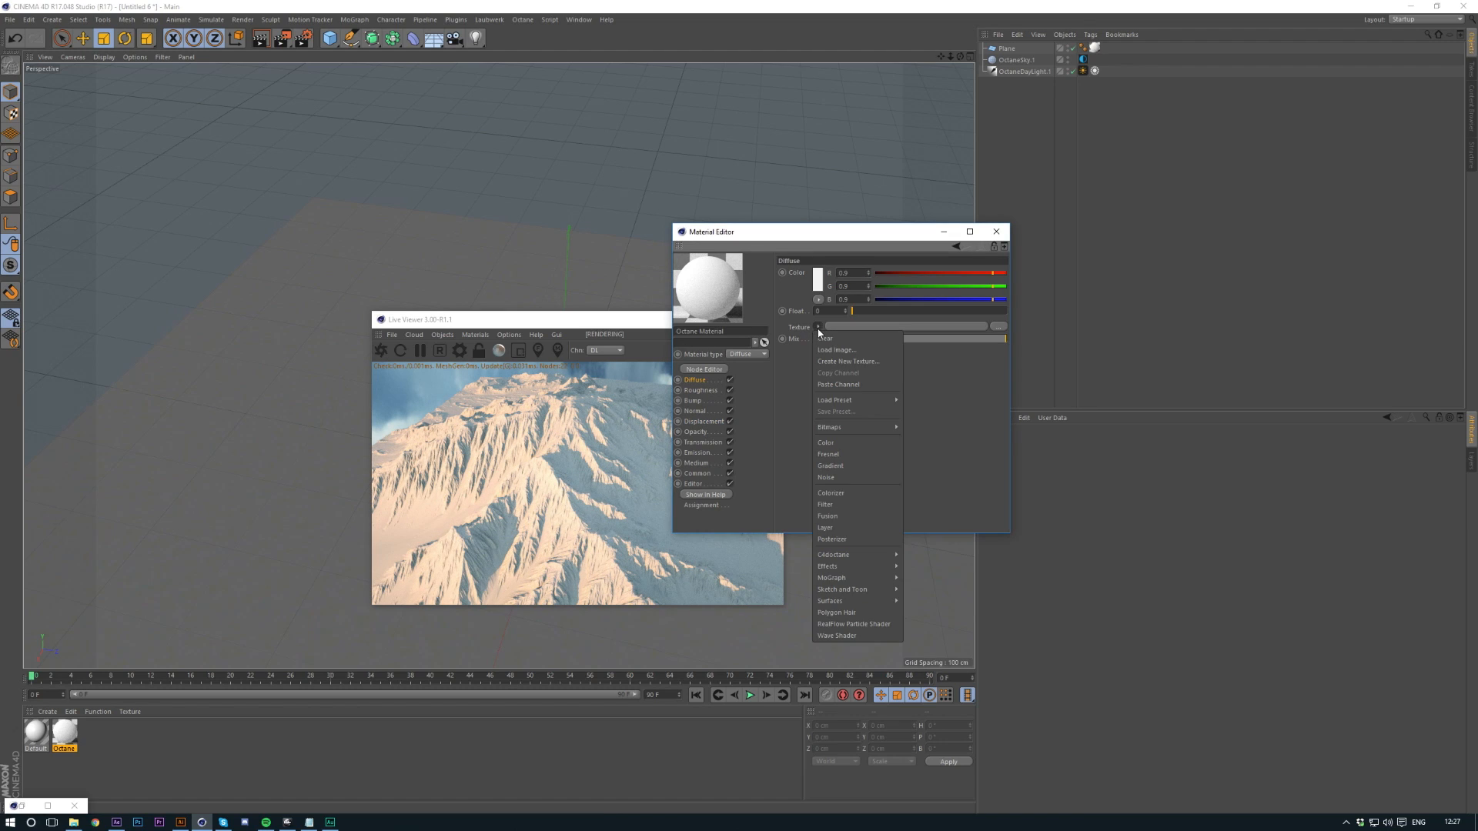
mouse_move(833, 555)
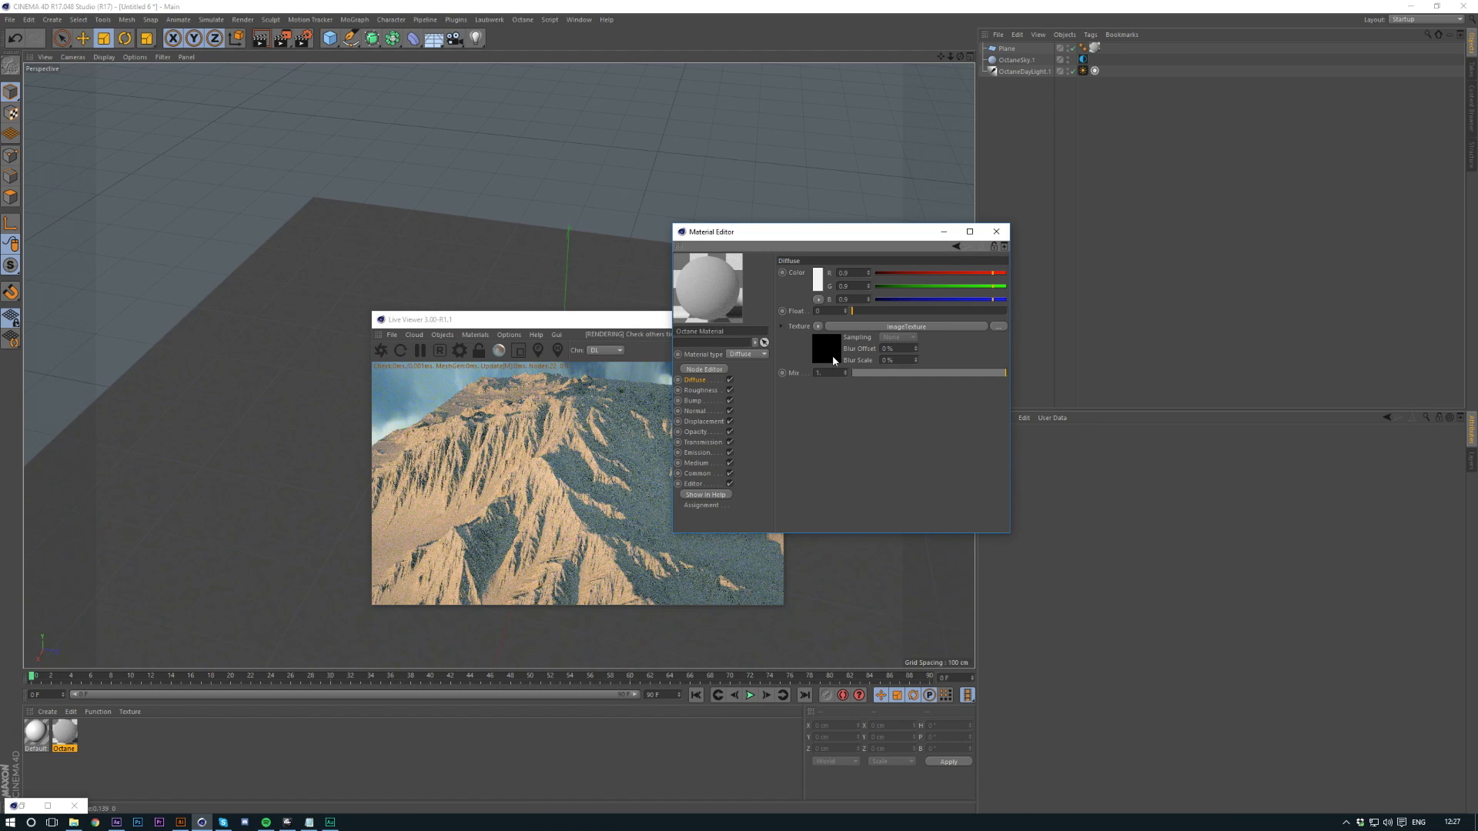
left_click(998, 327)
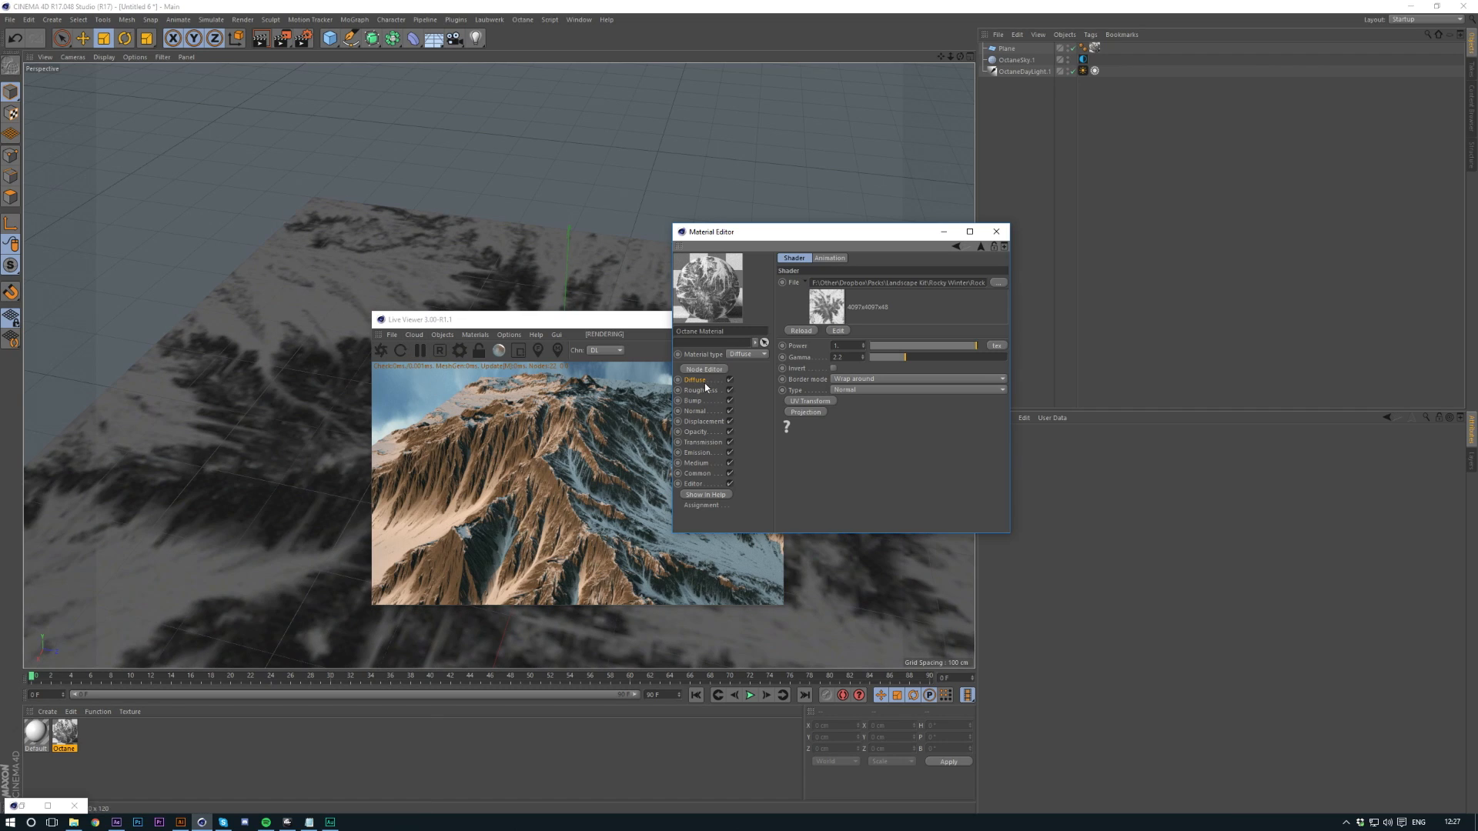
mouse_move(649, 525)
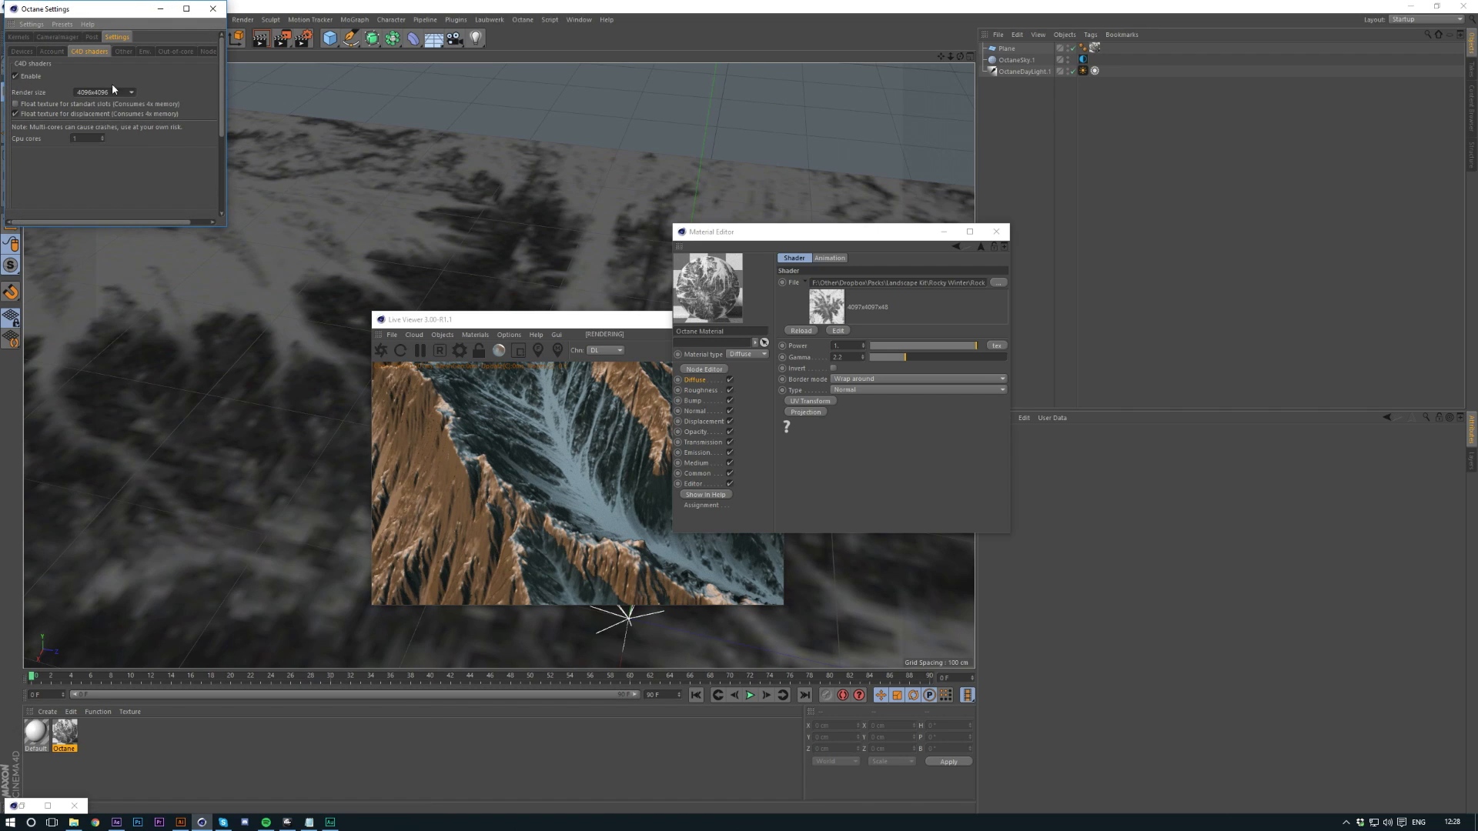
Step: Set Octane's texture size and the displacement Level of details both to 4096x4096
left_click(211, 10)
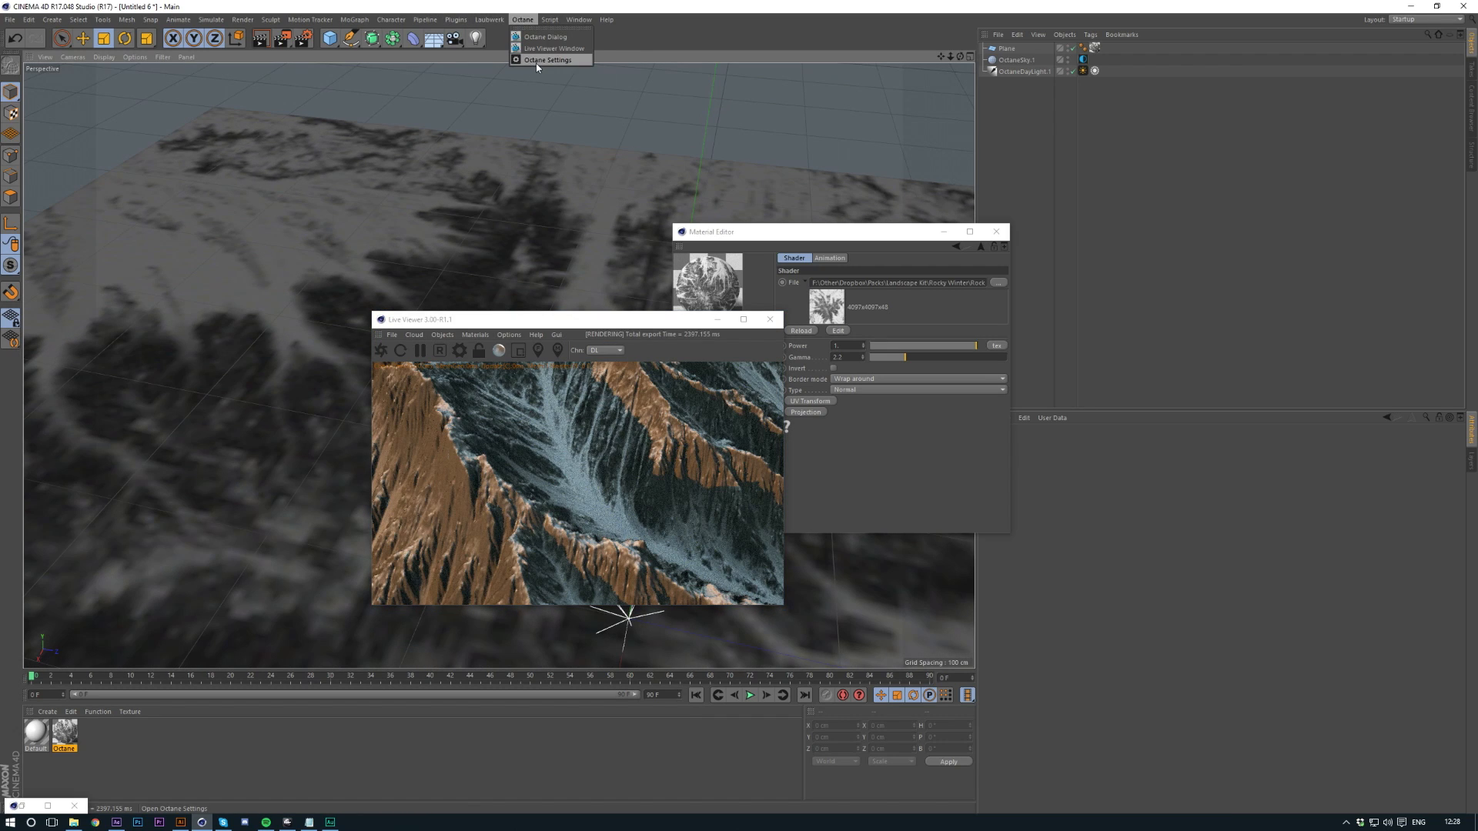
left_click(548, 61)
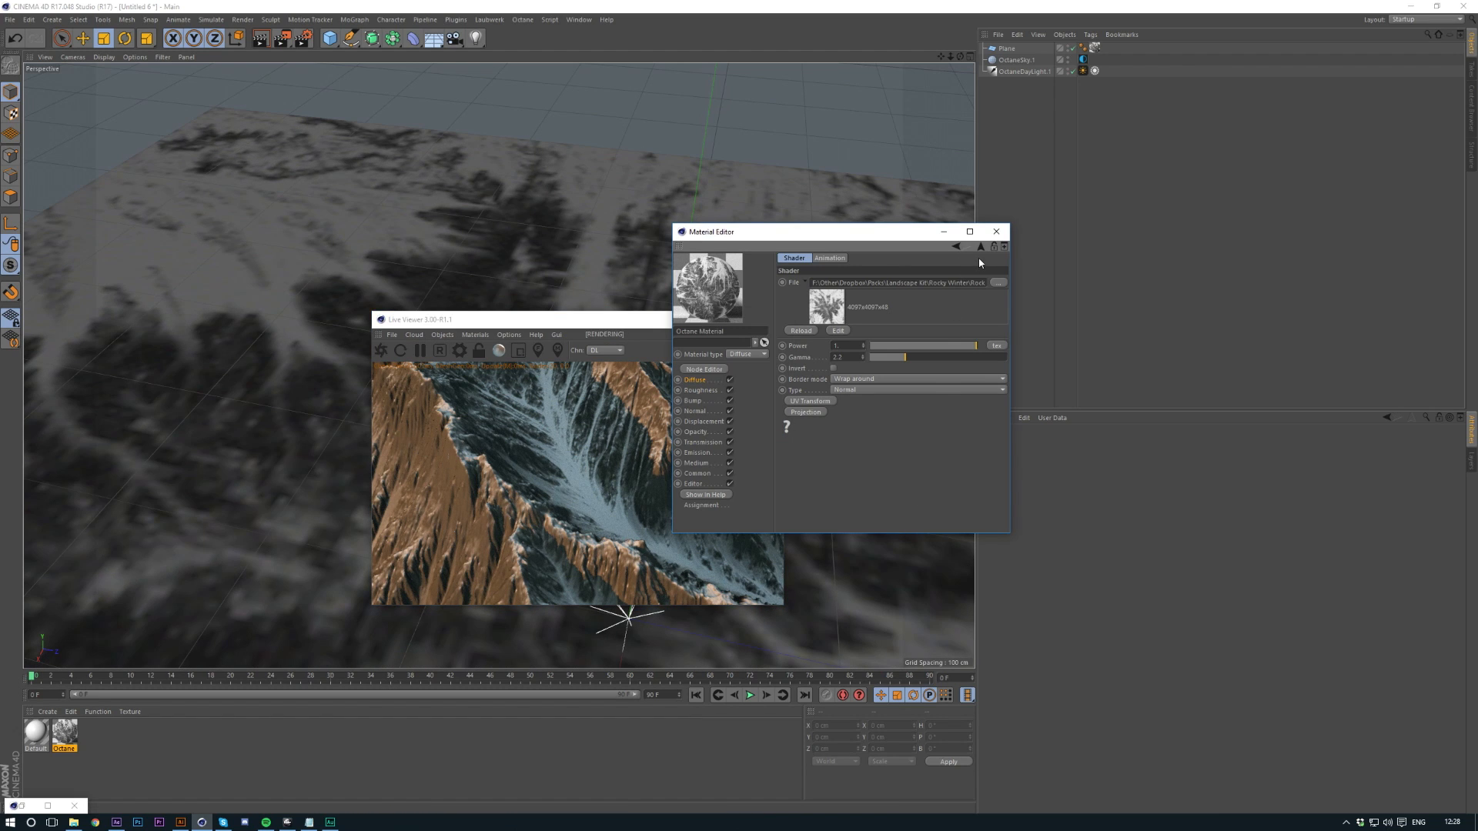
mouse_move(682, 439)
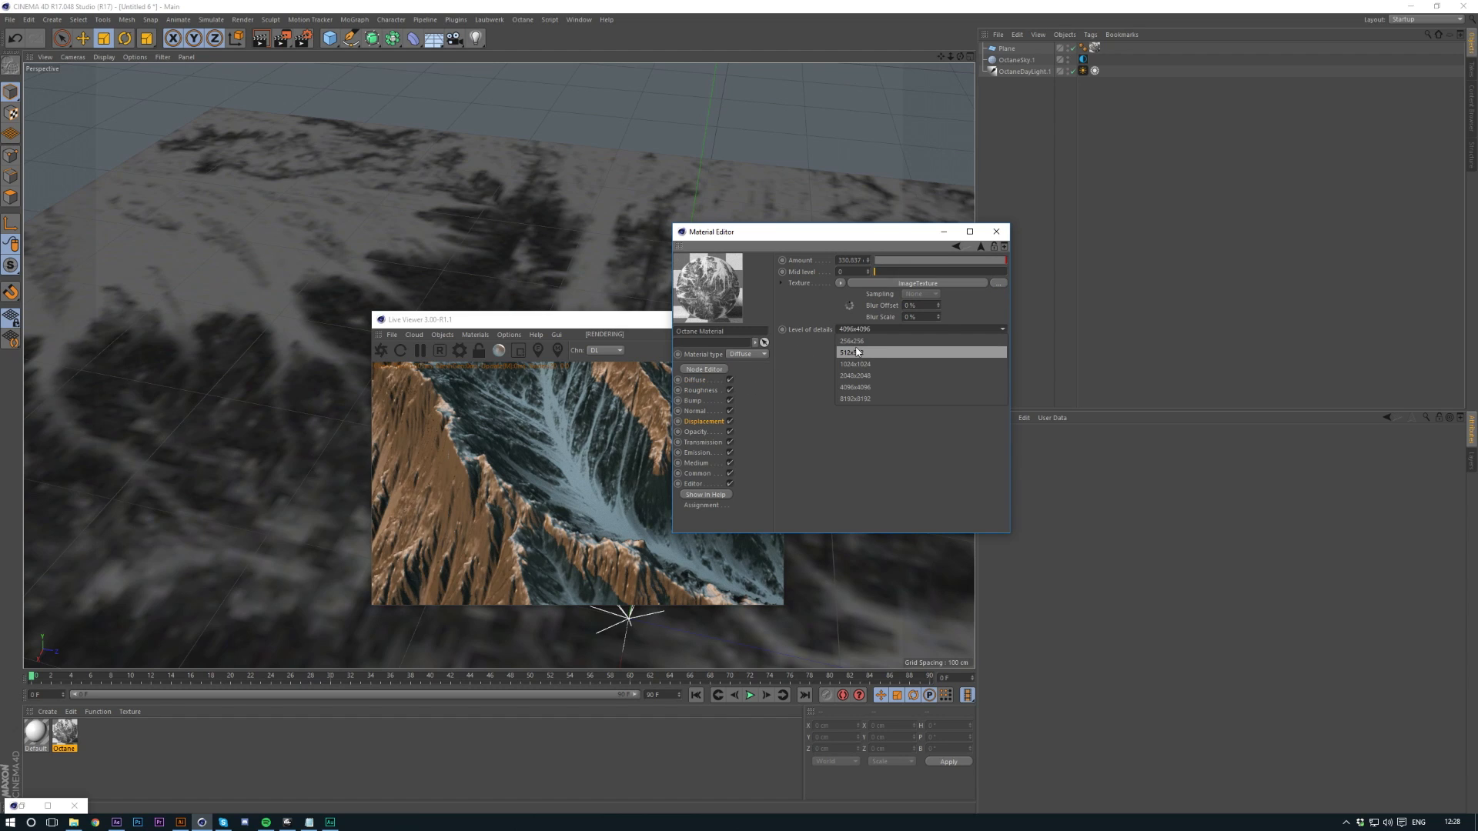
left_click(853, 342)
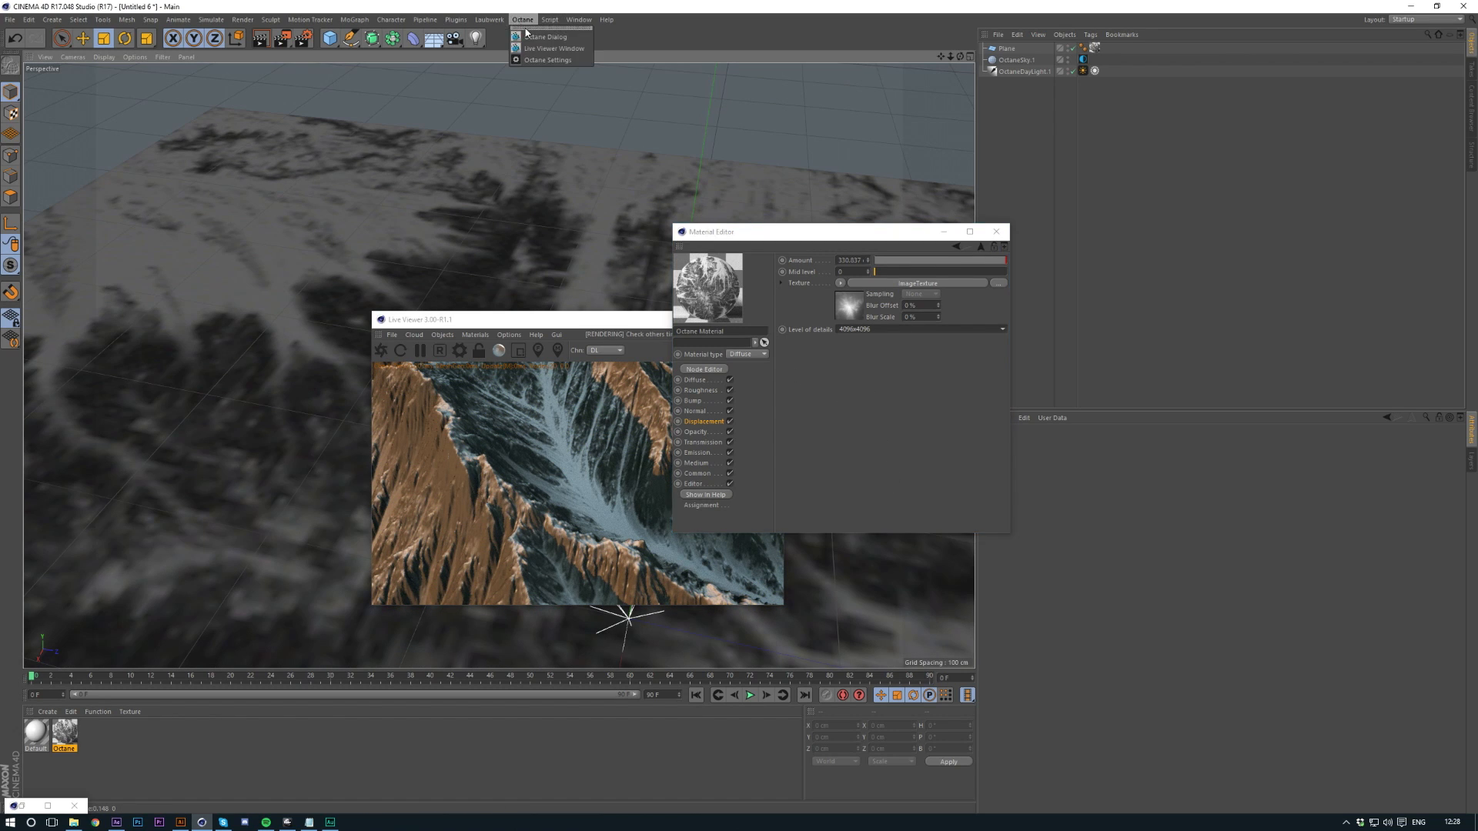
left_click(546, 60)
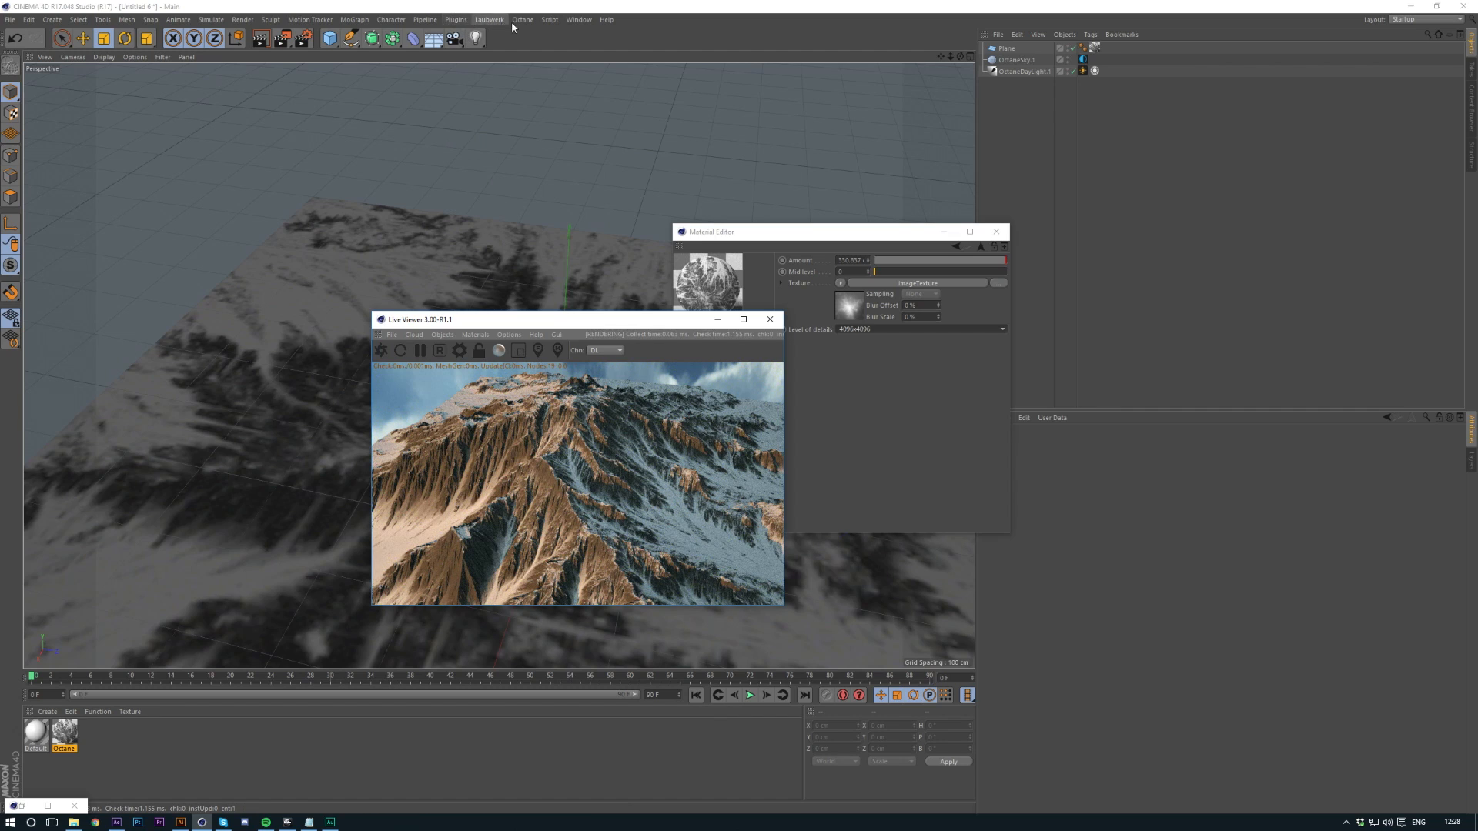
Step: Add an OctaneCamera and show its camera tag's Thinlens settings
left_click(476, 334)
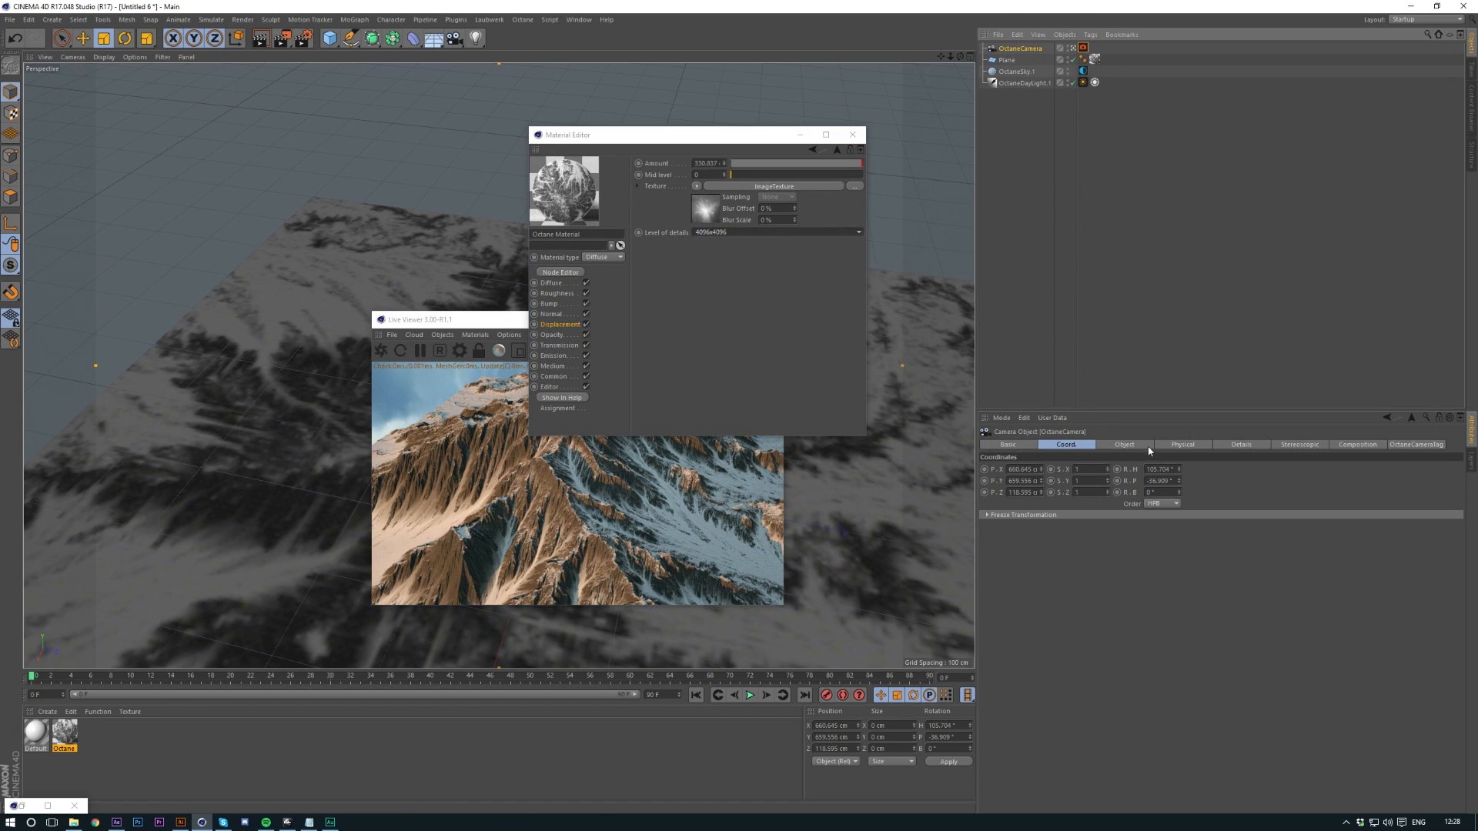
left_click(1122, 443)
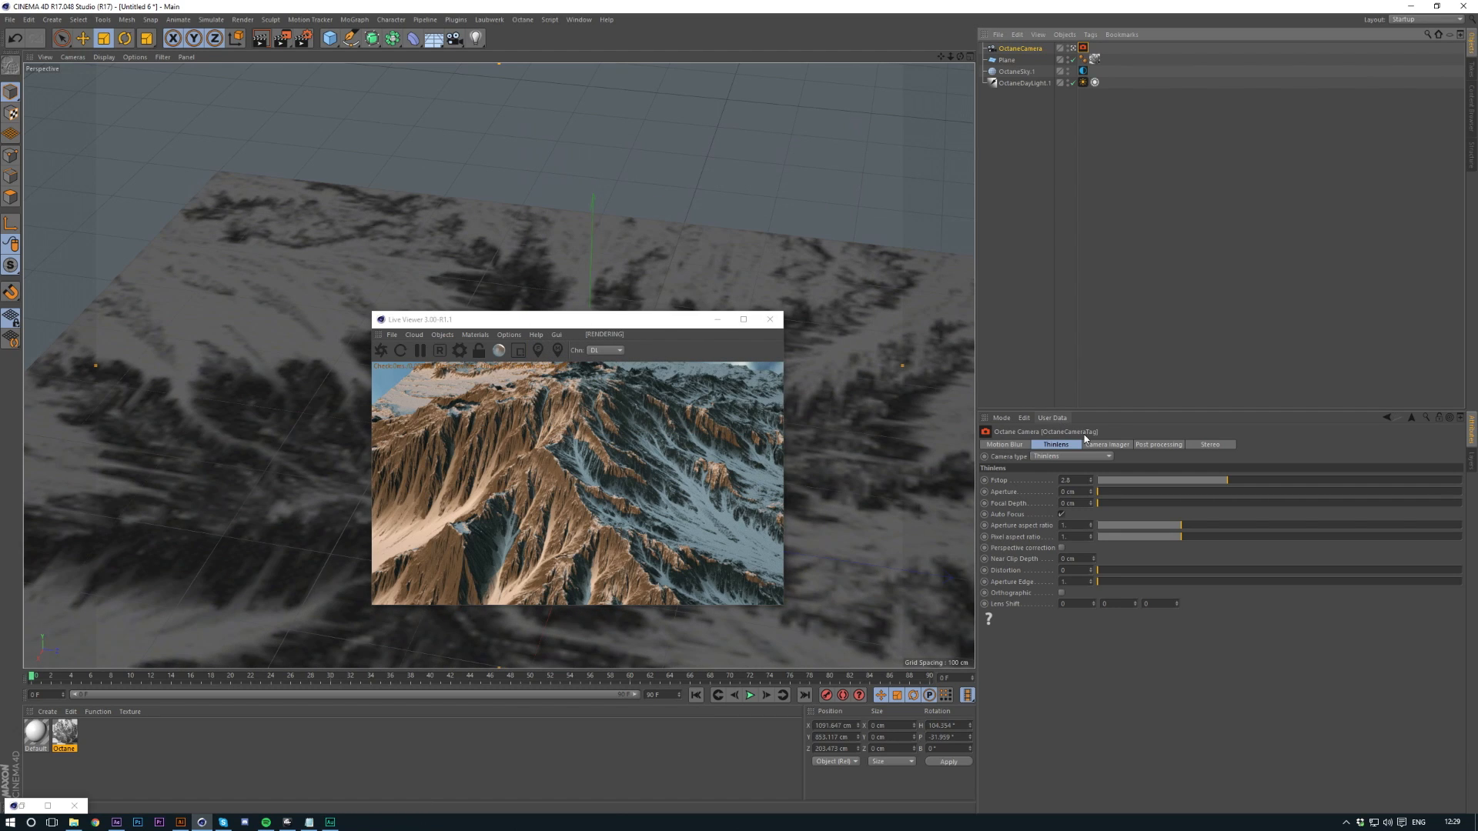
Step: Review Post processing and Camera Imager, then raise Thinlens Aperture to about 25 cm
left_click(1158, 443)
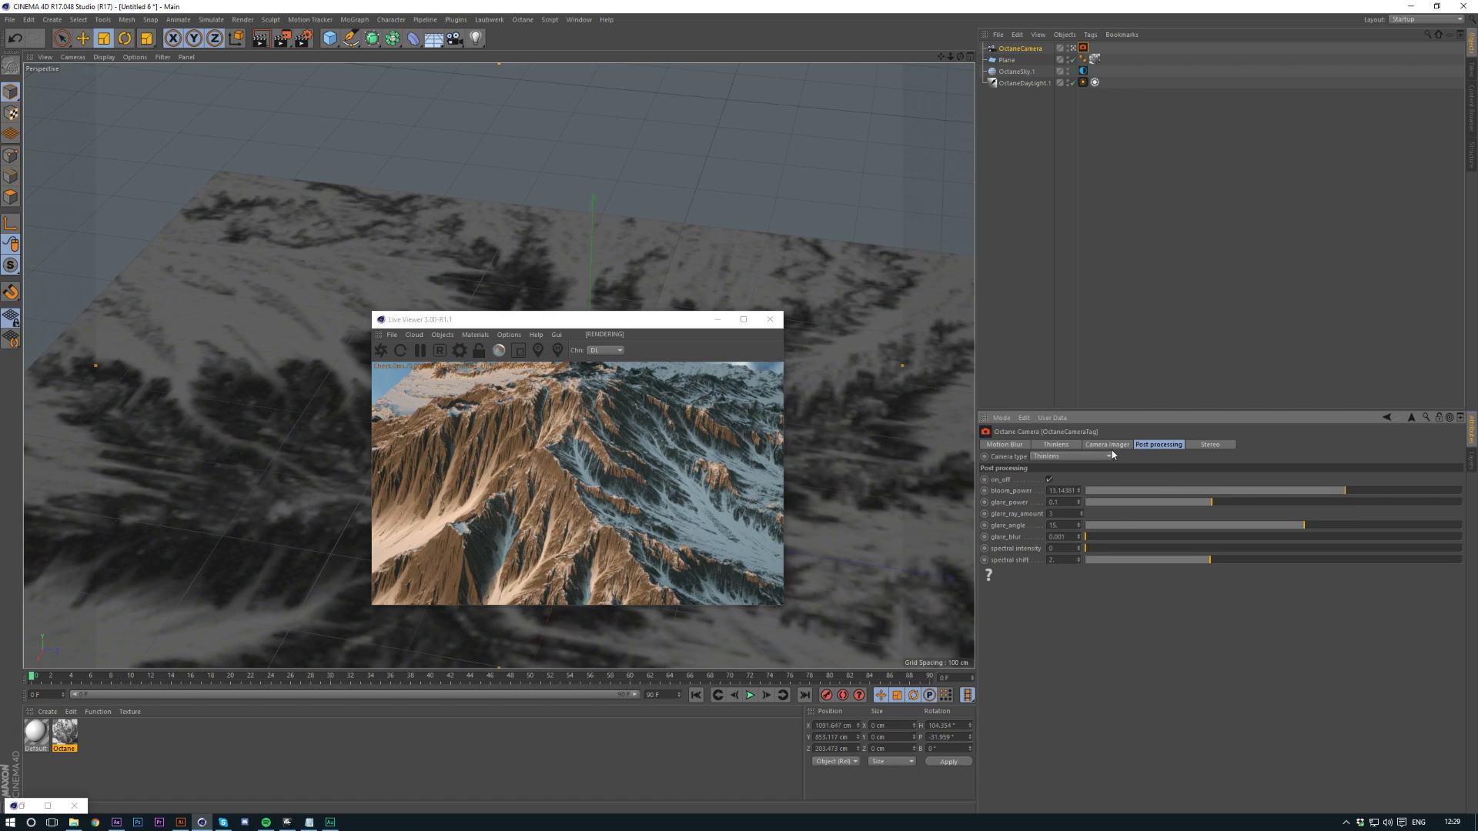
left_click(1106, 444)
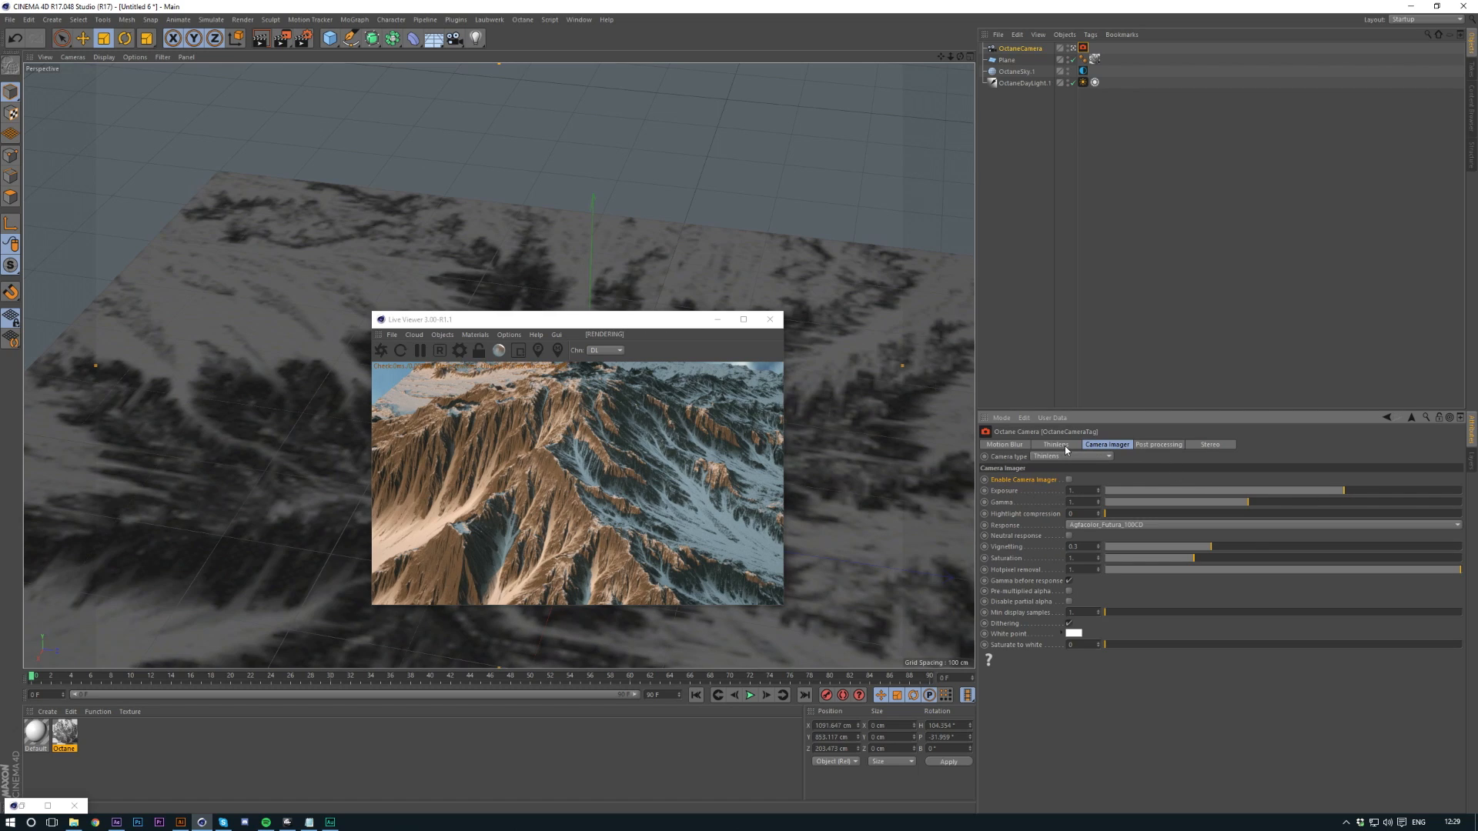
left_click(1055, 443)
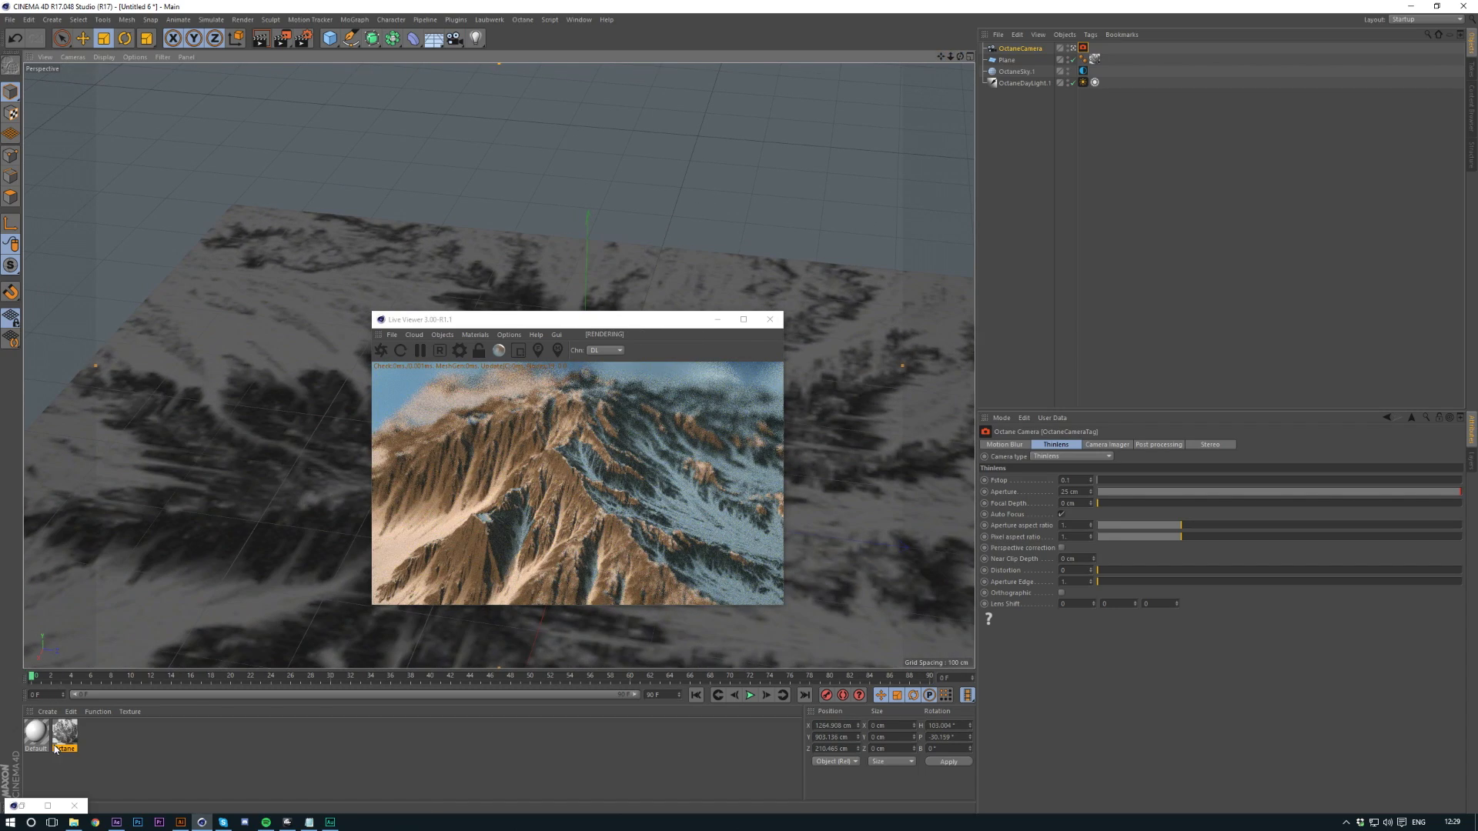
Step: Set the terrain material's Displacement Amount to 400 cm and close the editor
double_click(63, 733)
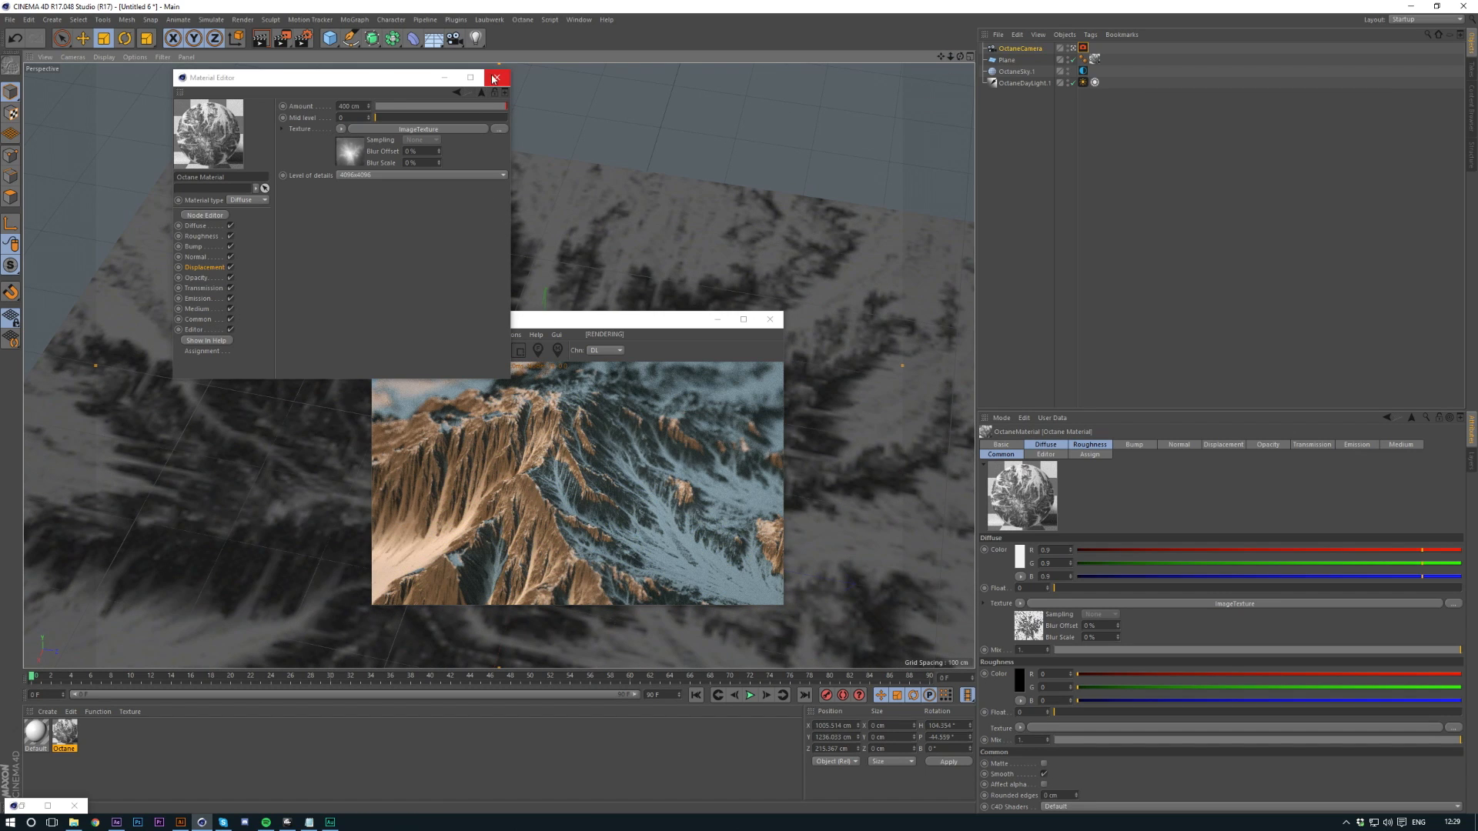
left_click(497, 79)
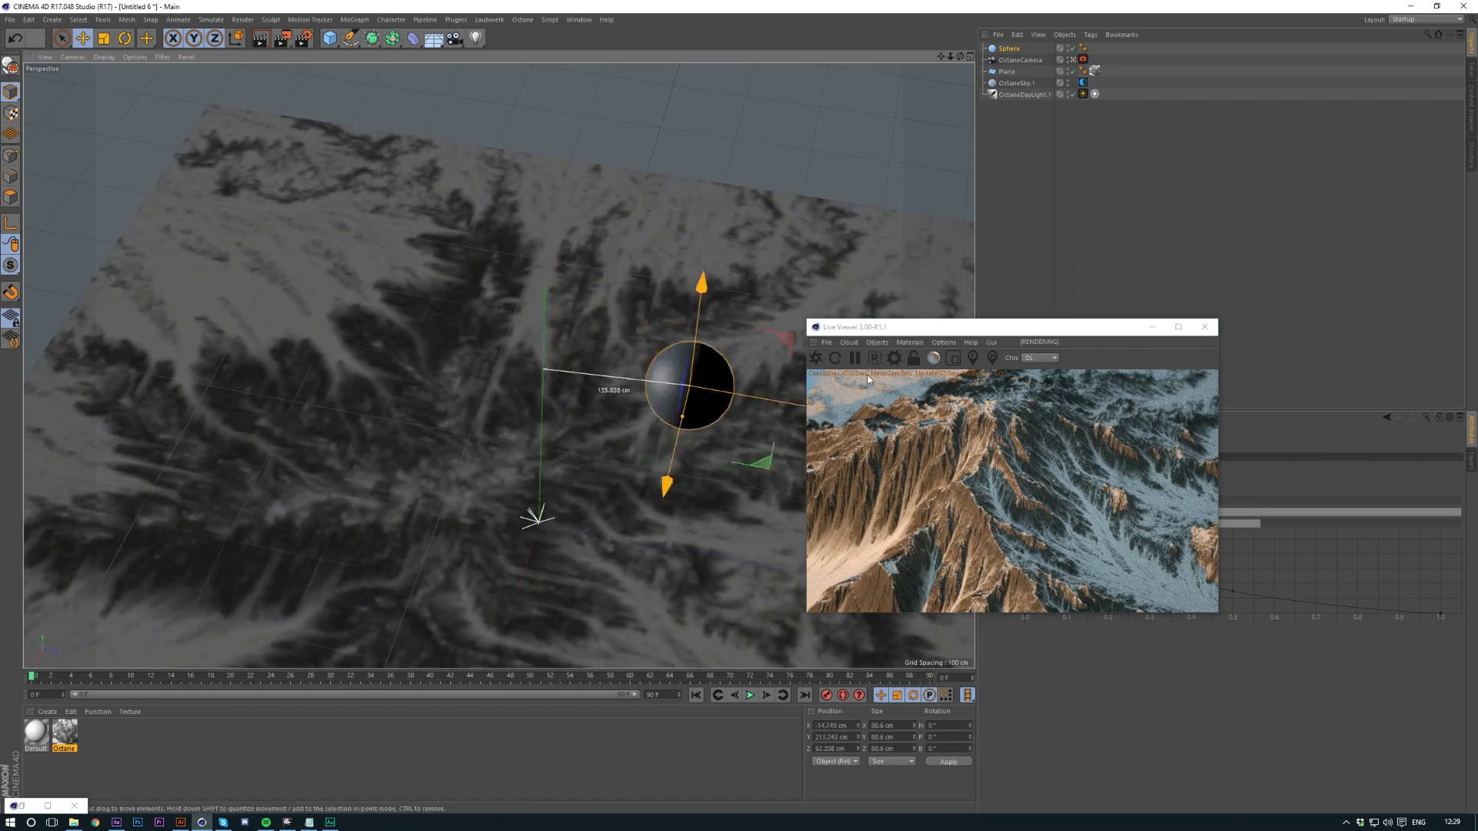
Step: Move the new sphere up to hover above the mountain peaks in the live render
left_click_drag(693, 386, 782, 320)
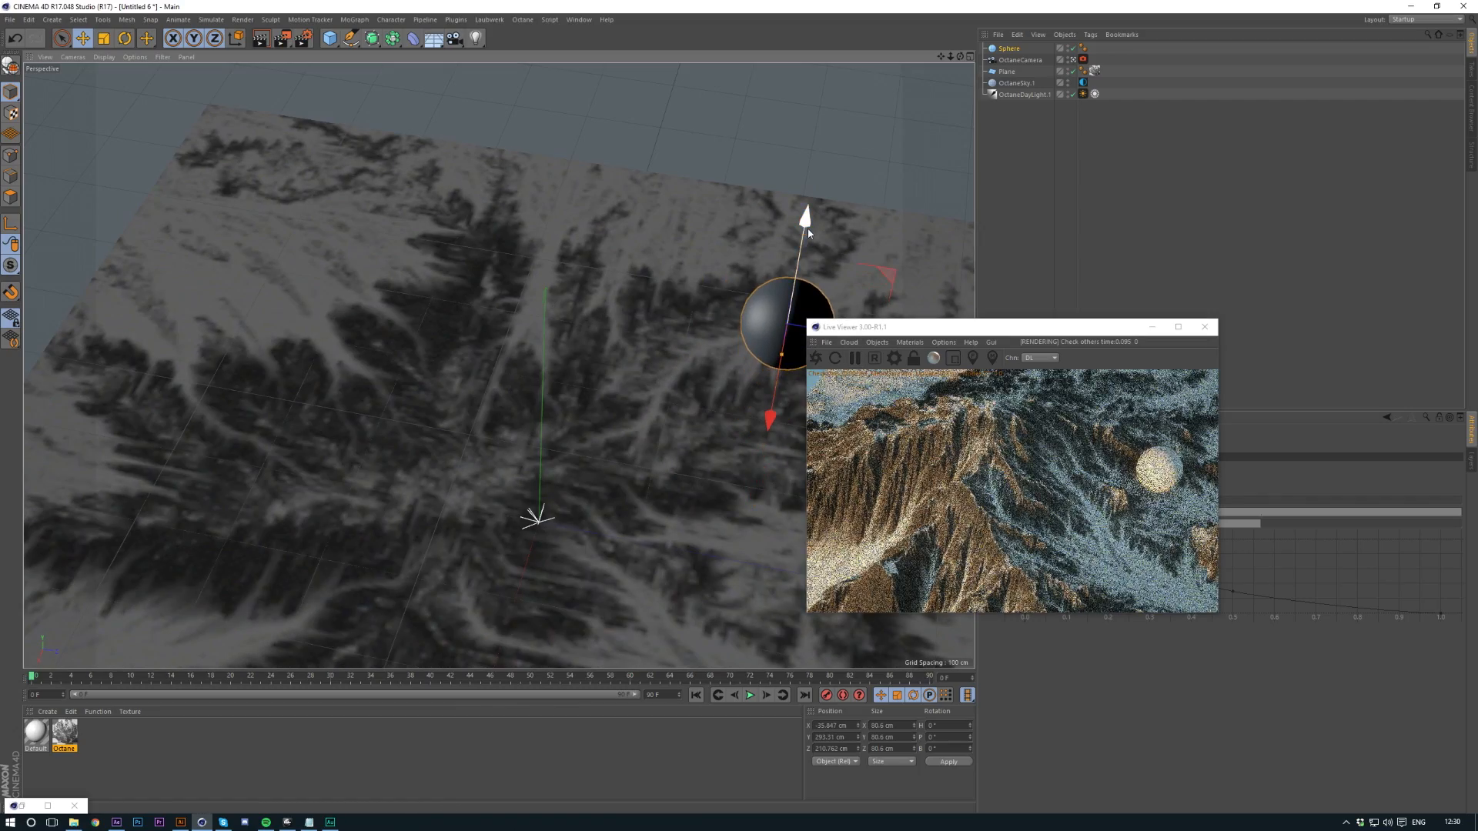
left_click_drag(797, 217, 698, 358)
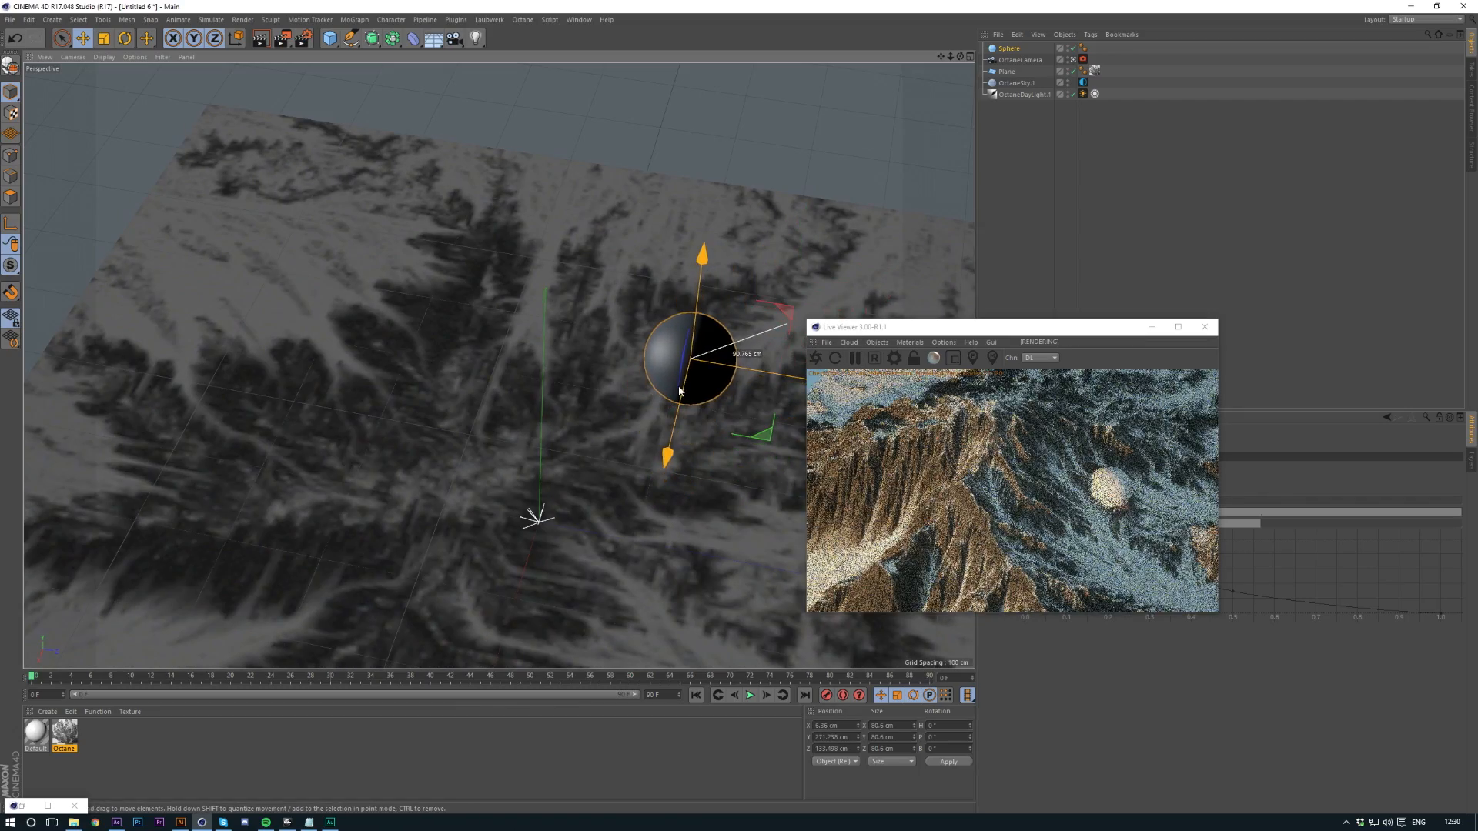
left_click_drag(698, 368, 677, 413)
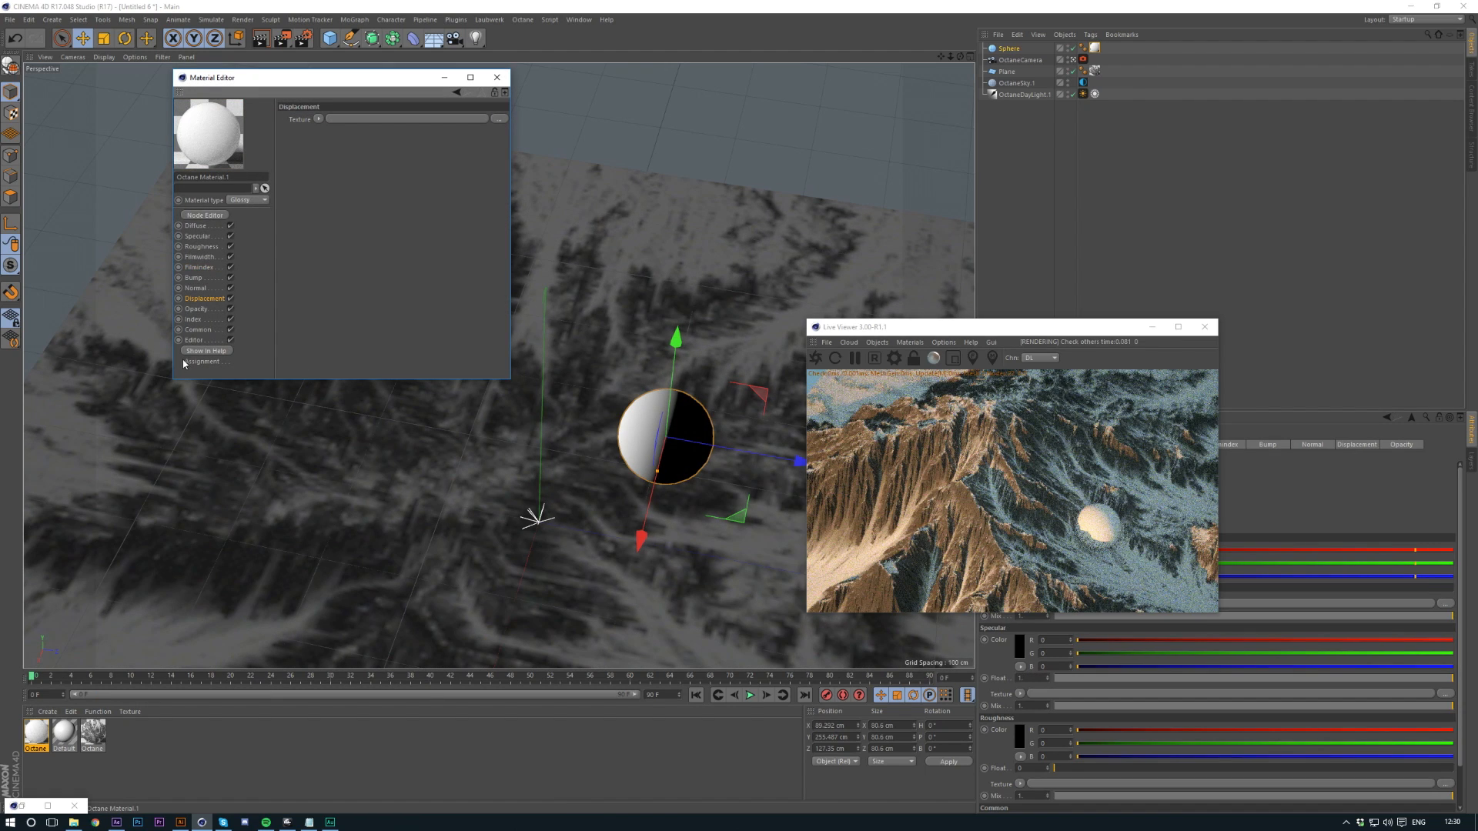
Step: Review the glossy material's diffuse and tint its specular colour blue
left_click(197, 225)
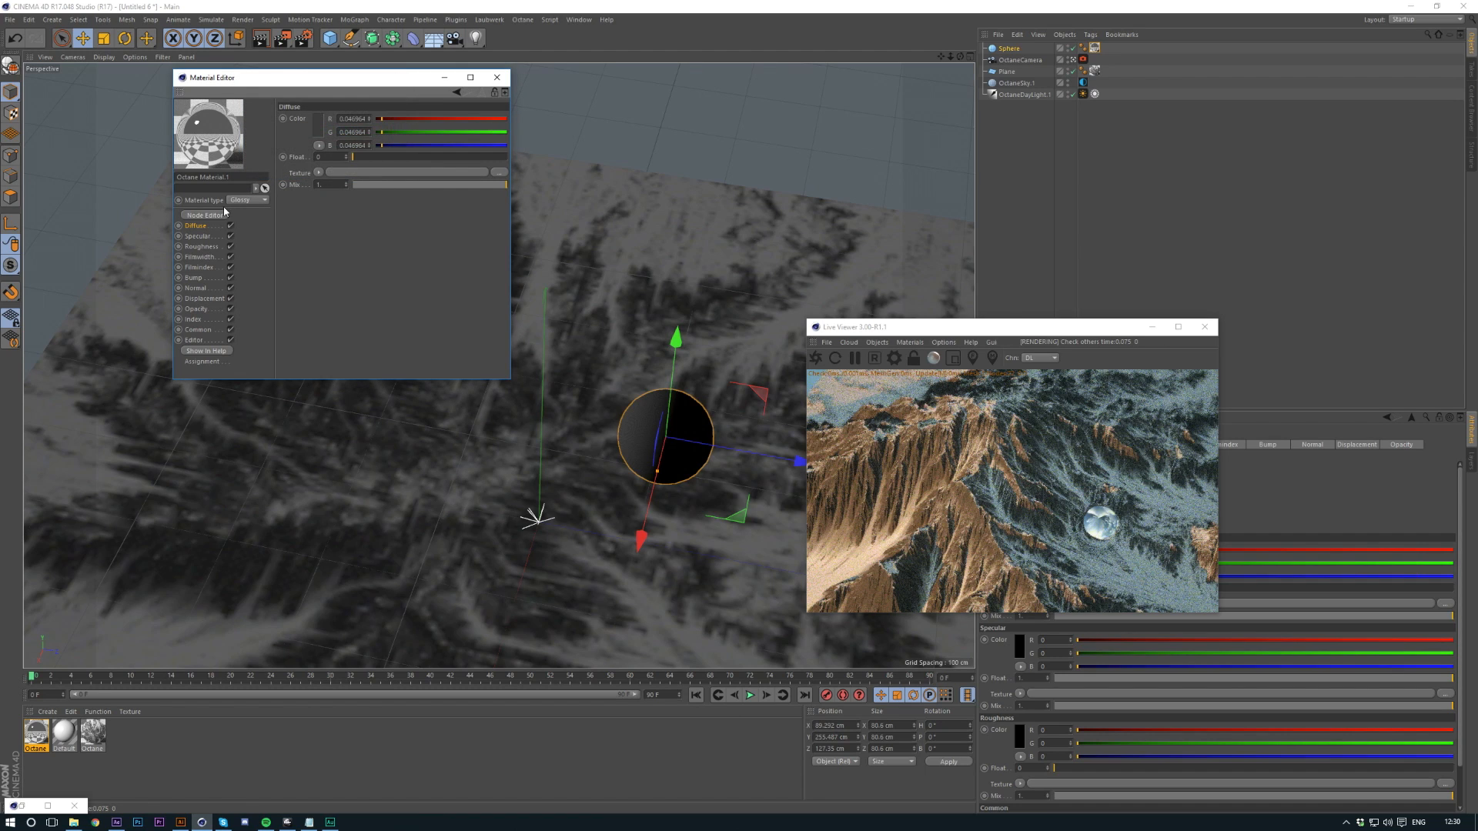
left_click(199, 236)
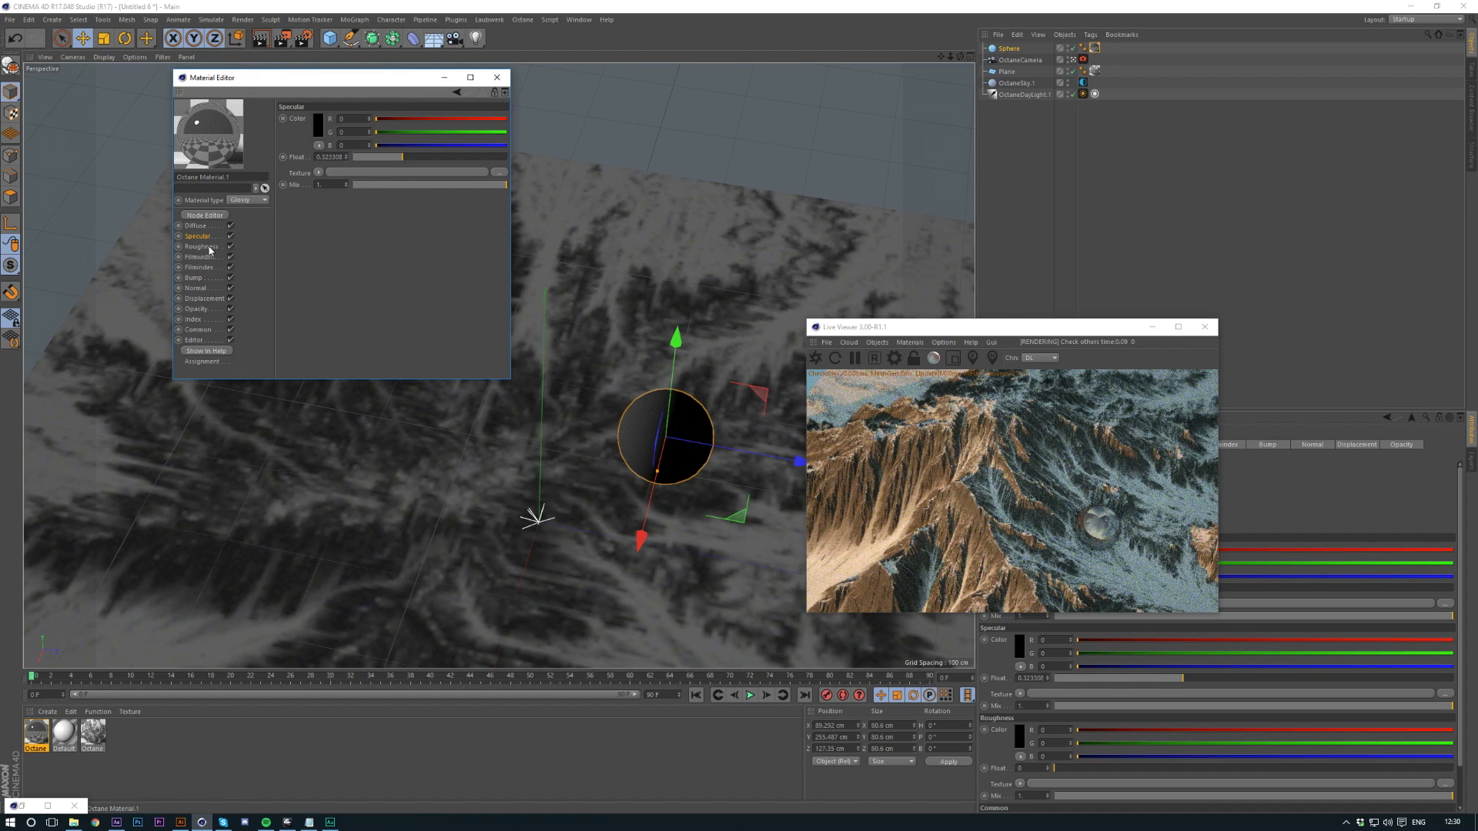
left_click_drag(372, 144, 475, 145)
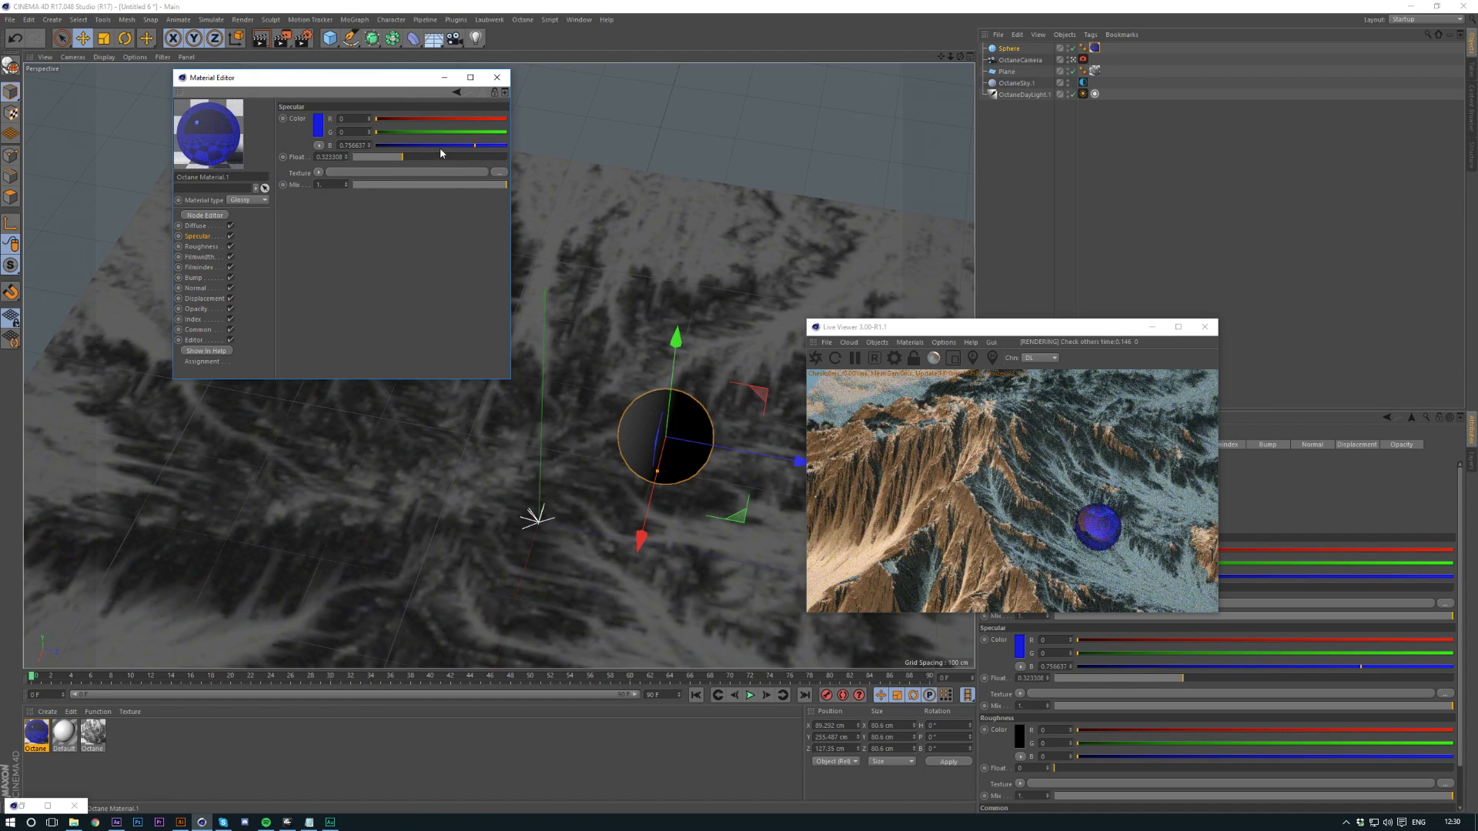
left_click(200, 247)
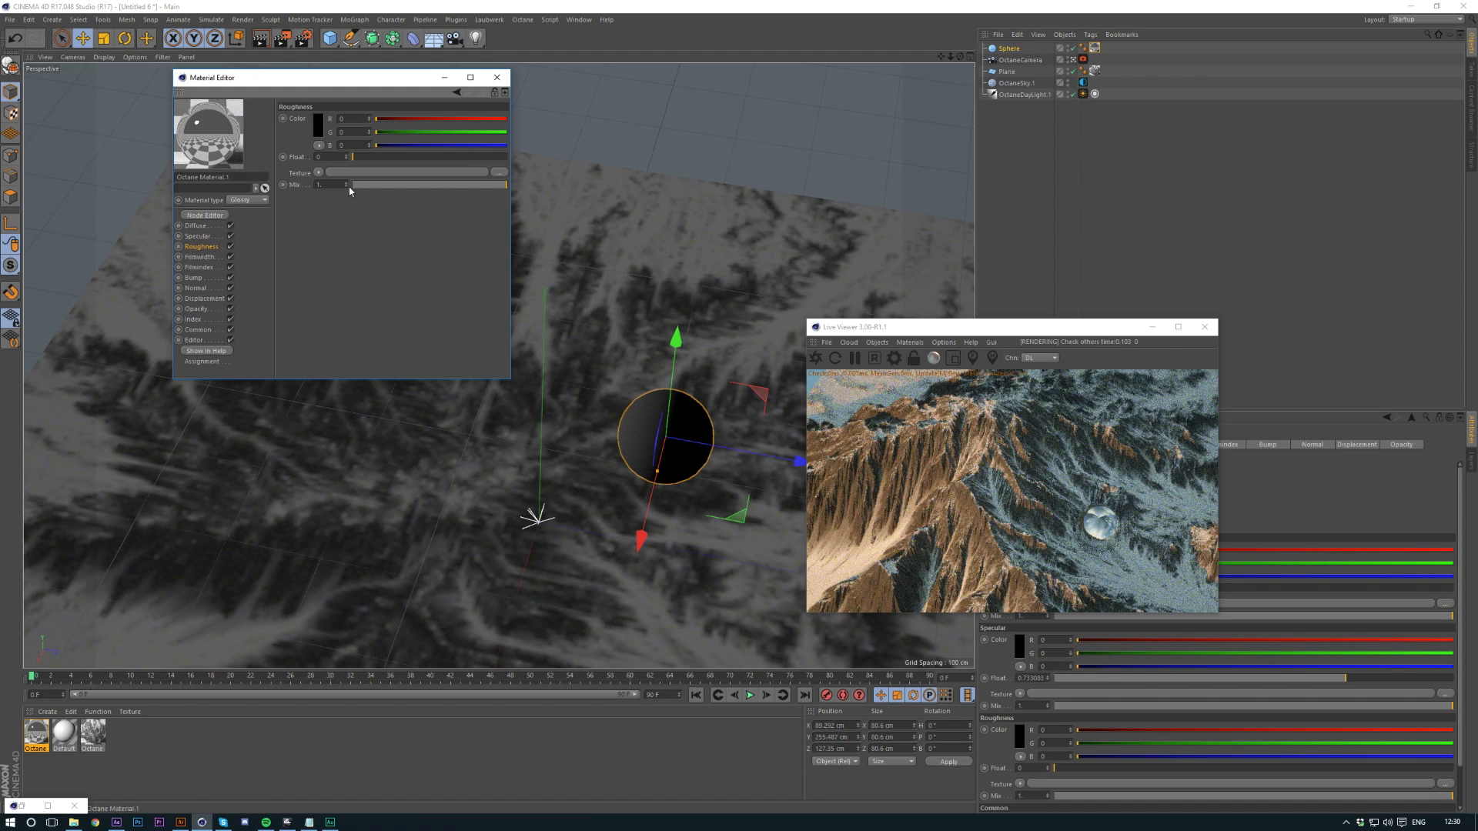
Step: Add an ImageTexture to the roughness channel and browse into the Concrete textures folder
left_click(319, 173)
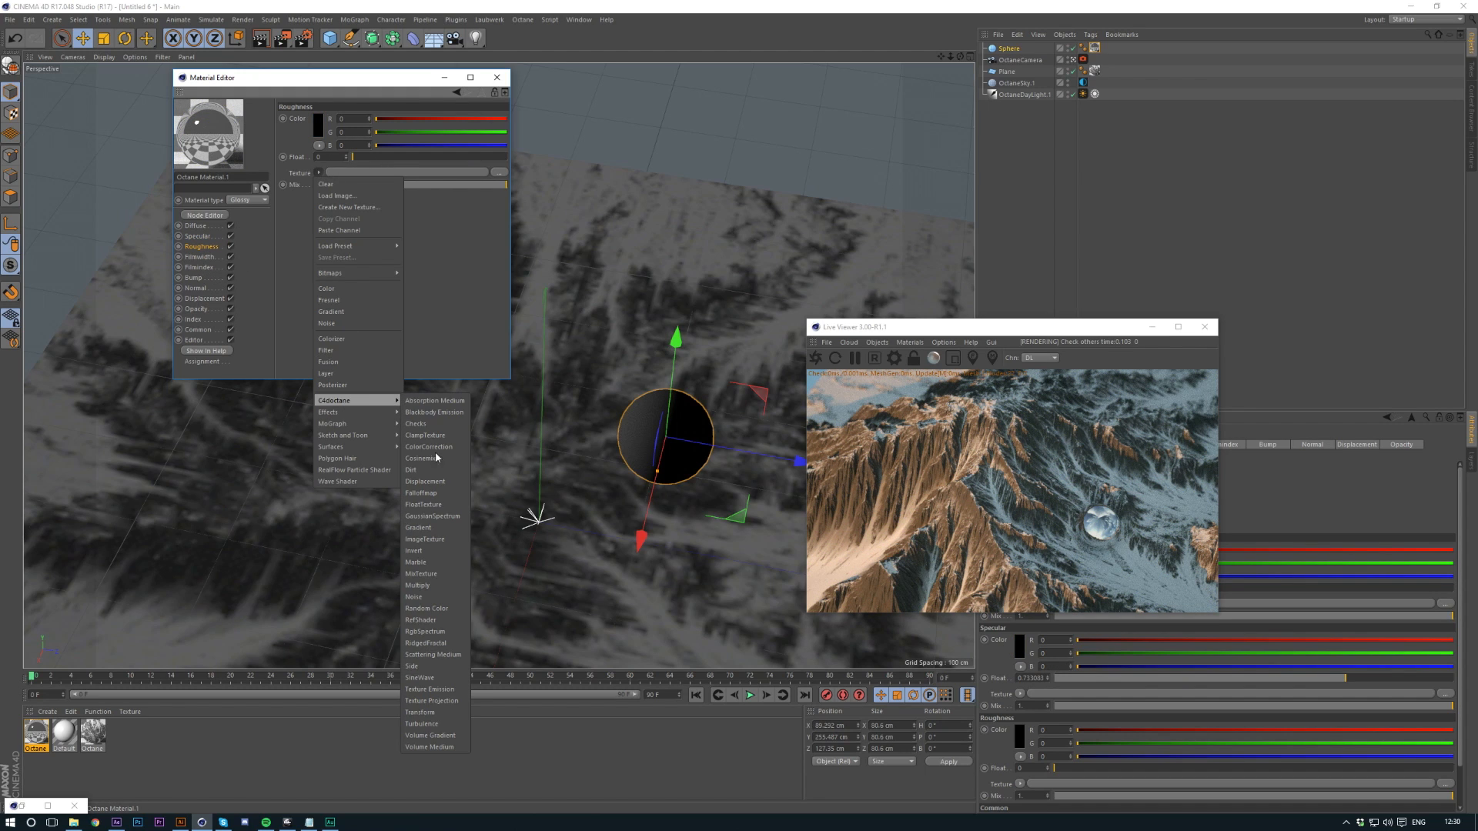
left_click(425, 539)
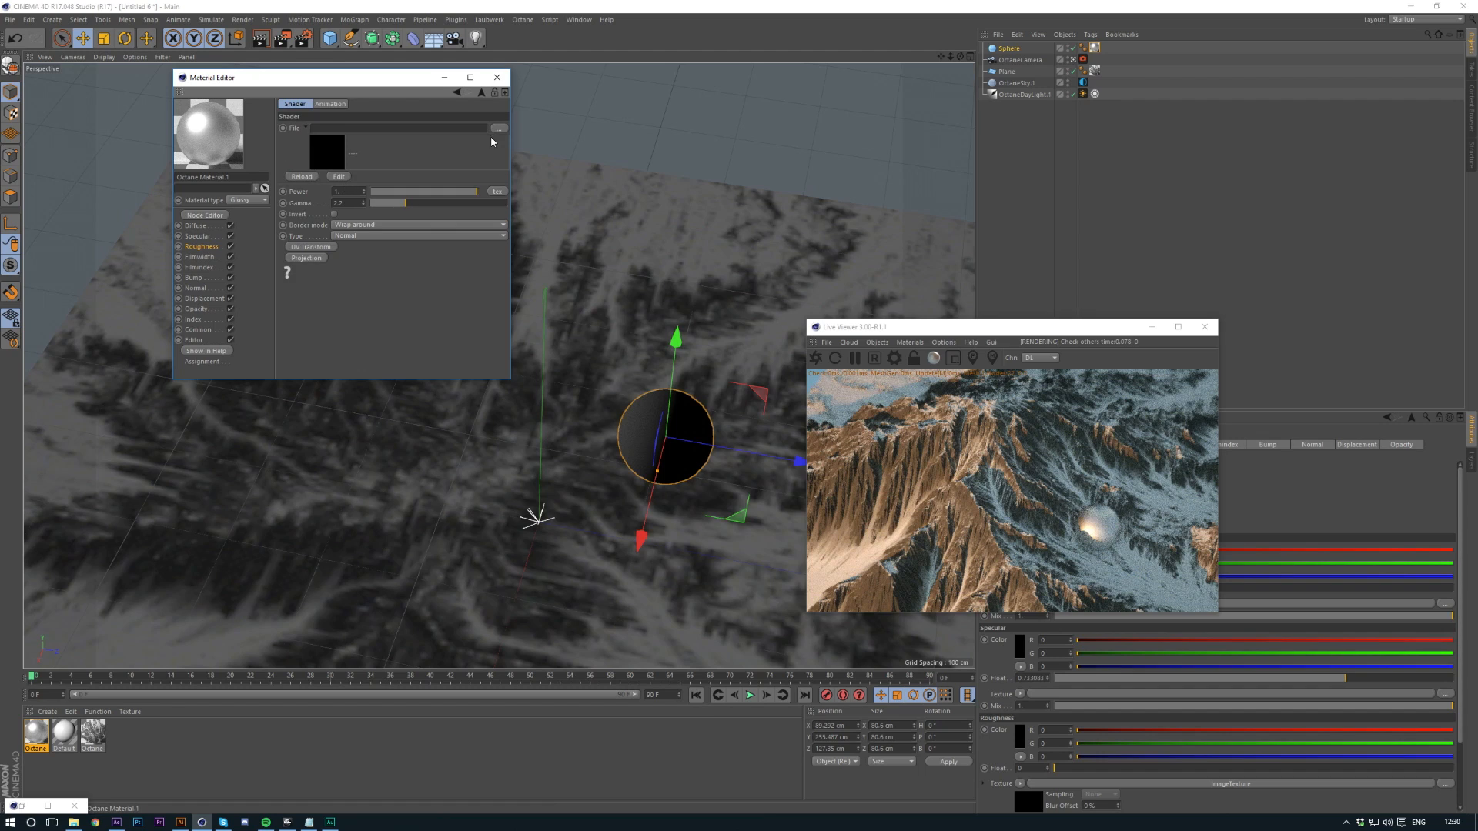
left_click(499, 128)
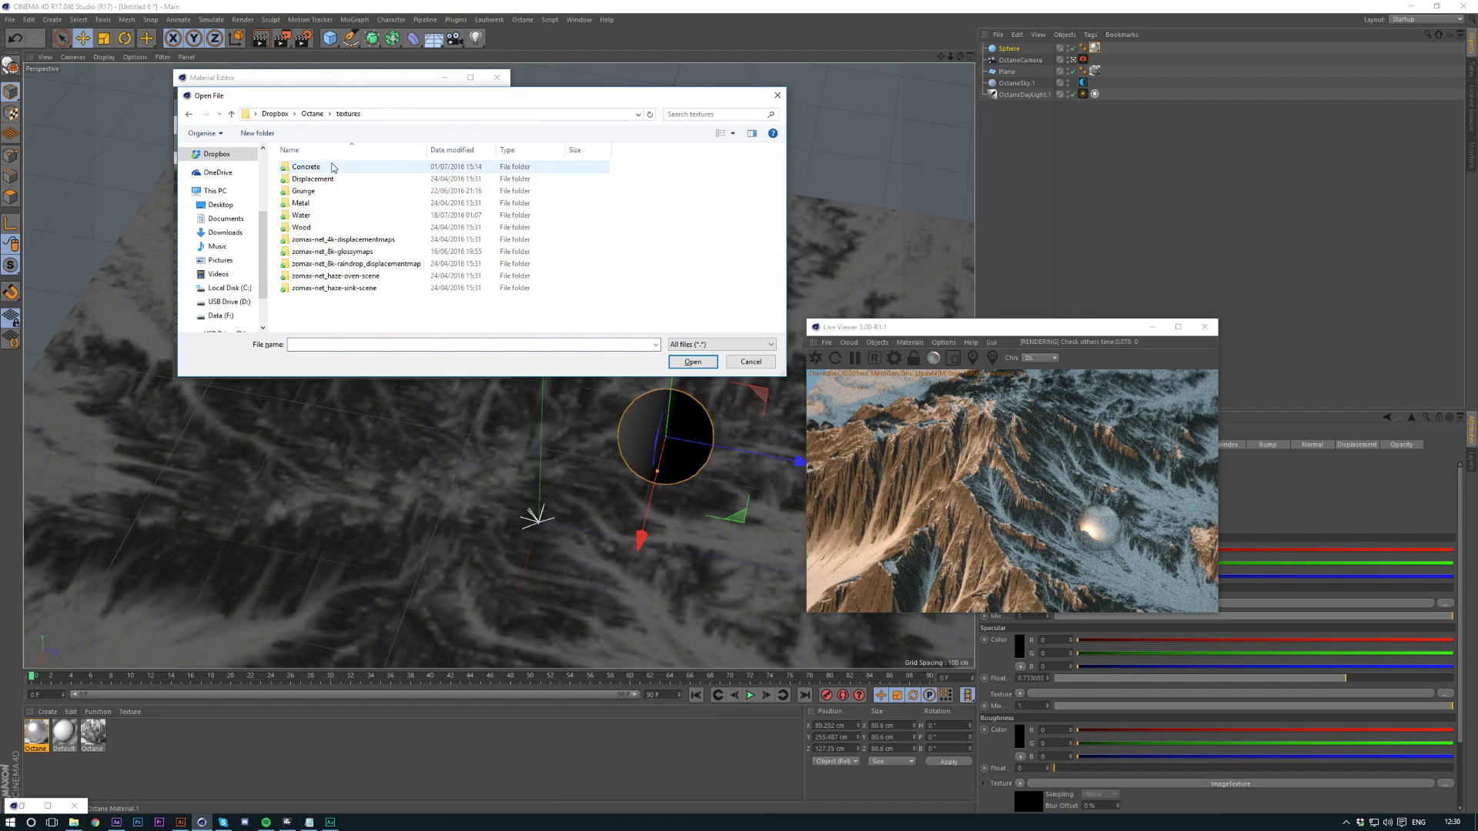
double_click(300, 203)
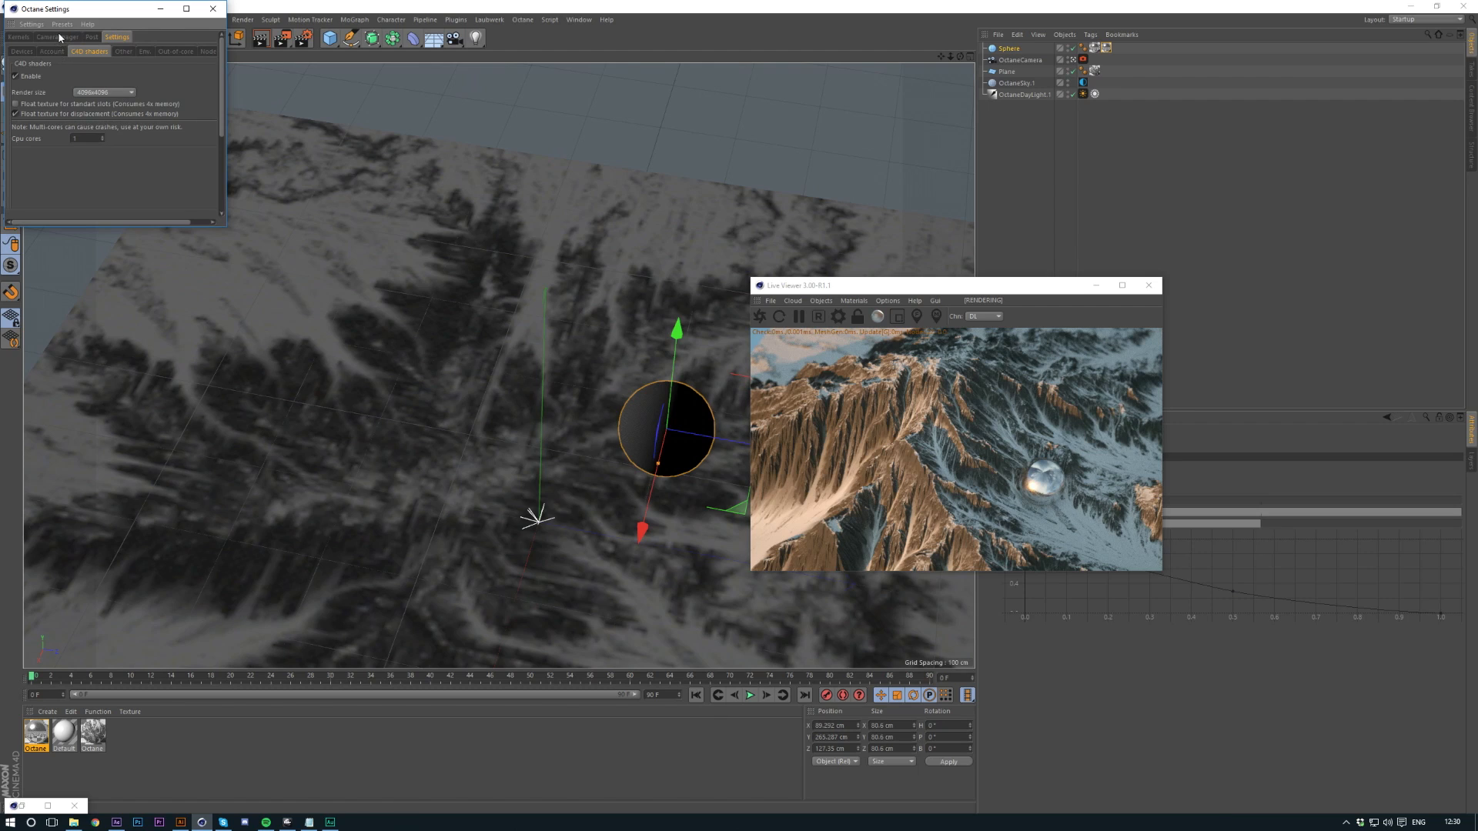
Step: Bring up Octane Settings to check the C4D shader render size
left_click(18, 37)
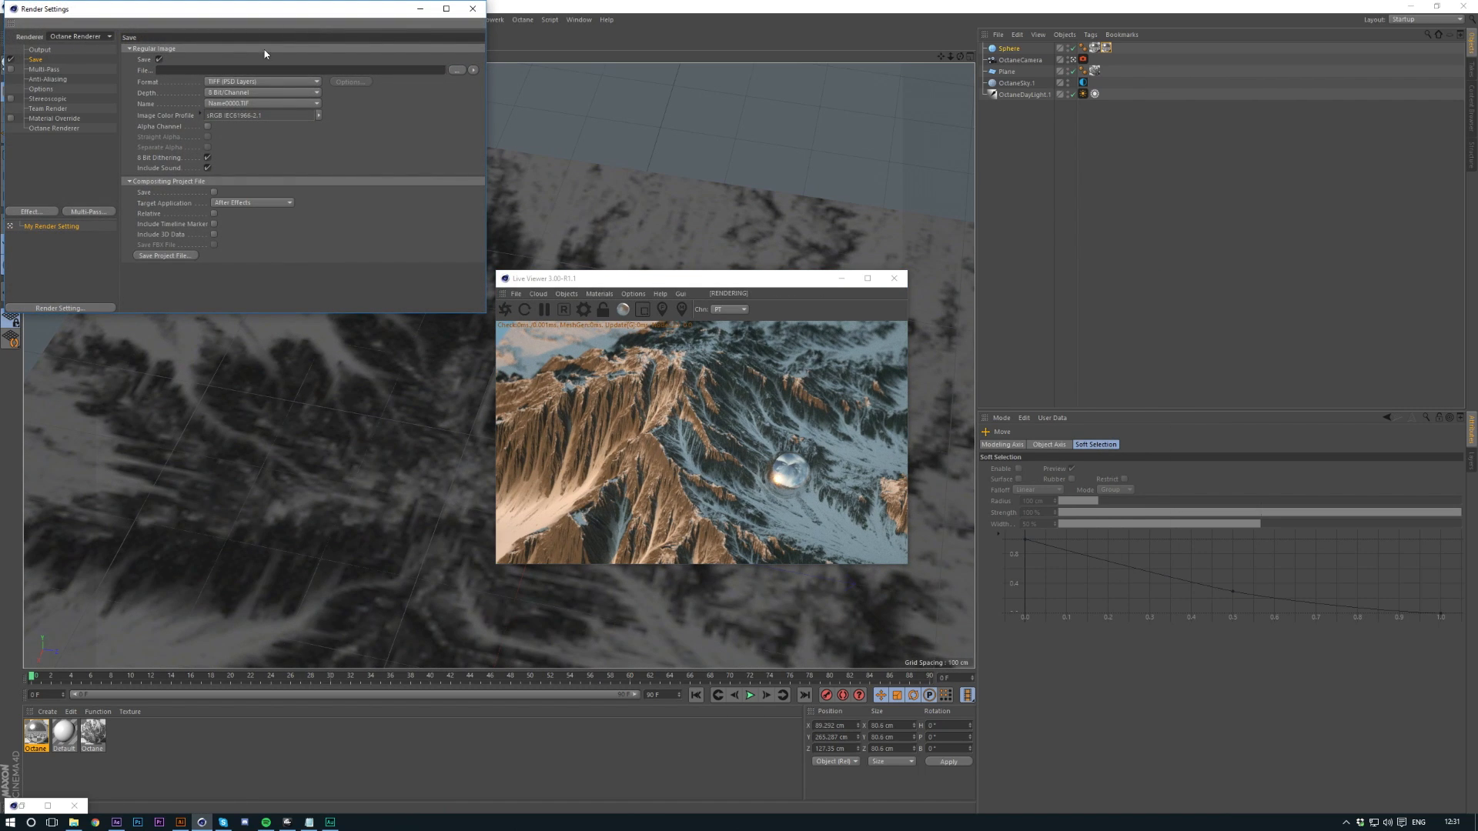
Step: Start the final Octane render of the mountain scene in the Picture Viewer
left_click(473, 9)
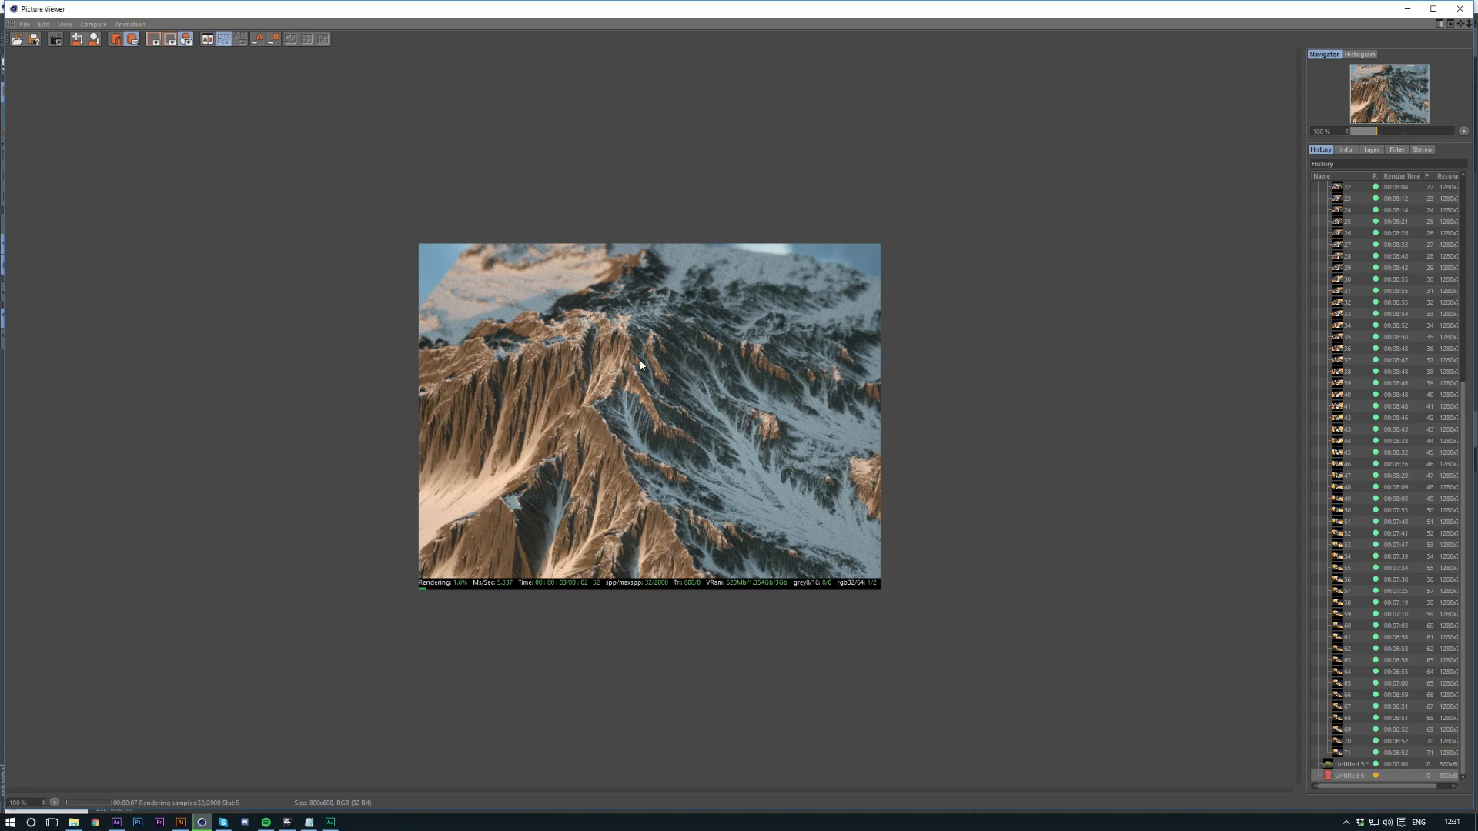
mouse_move(825, 376)
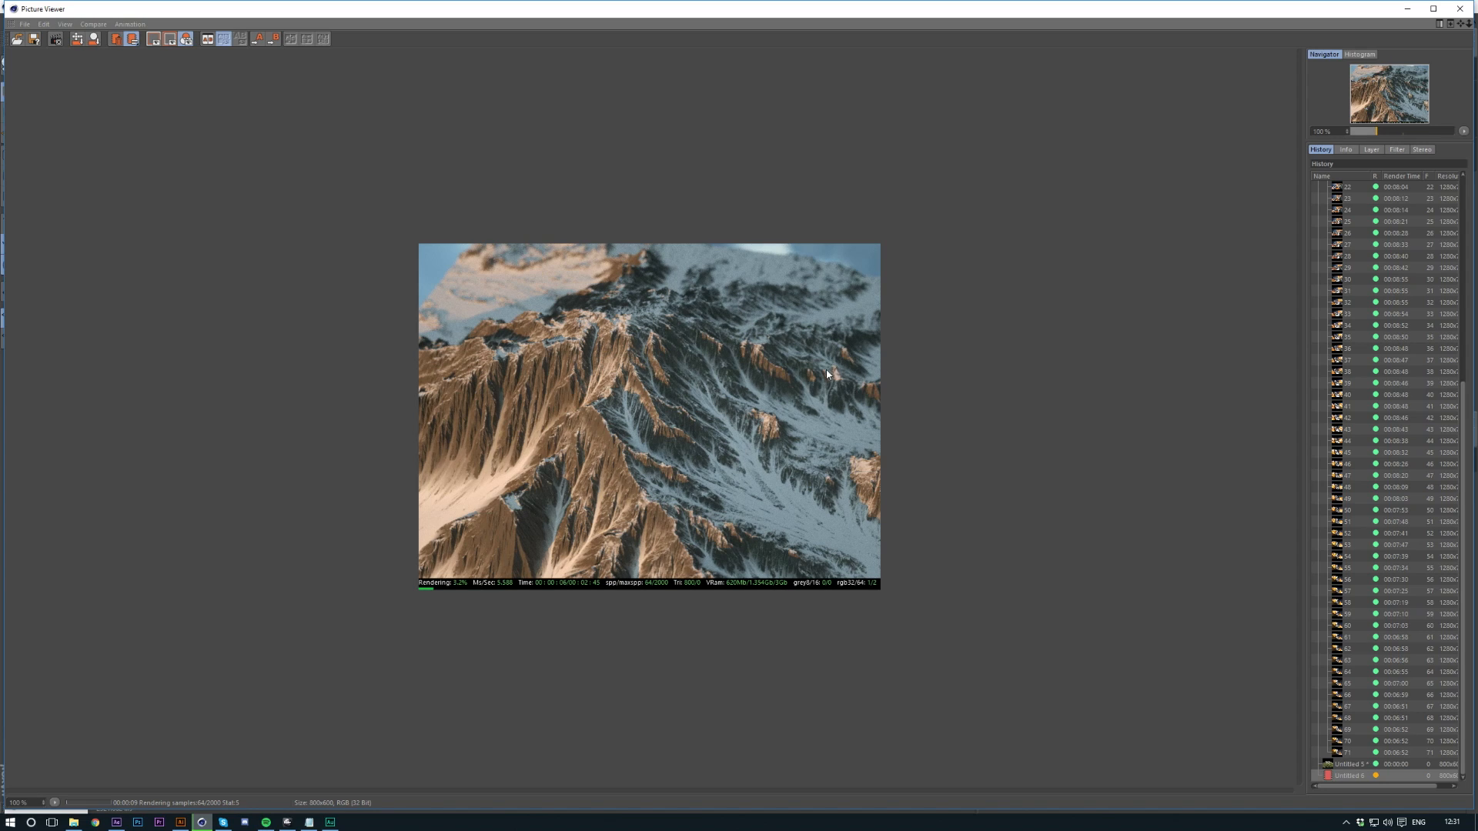
mouse_move(776, 381)
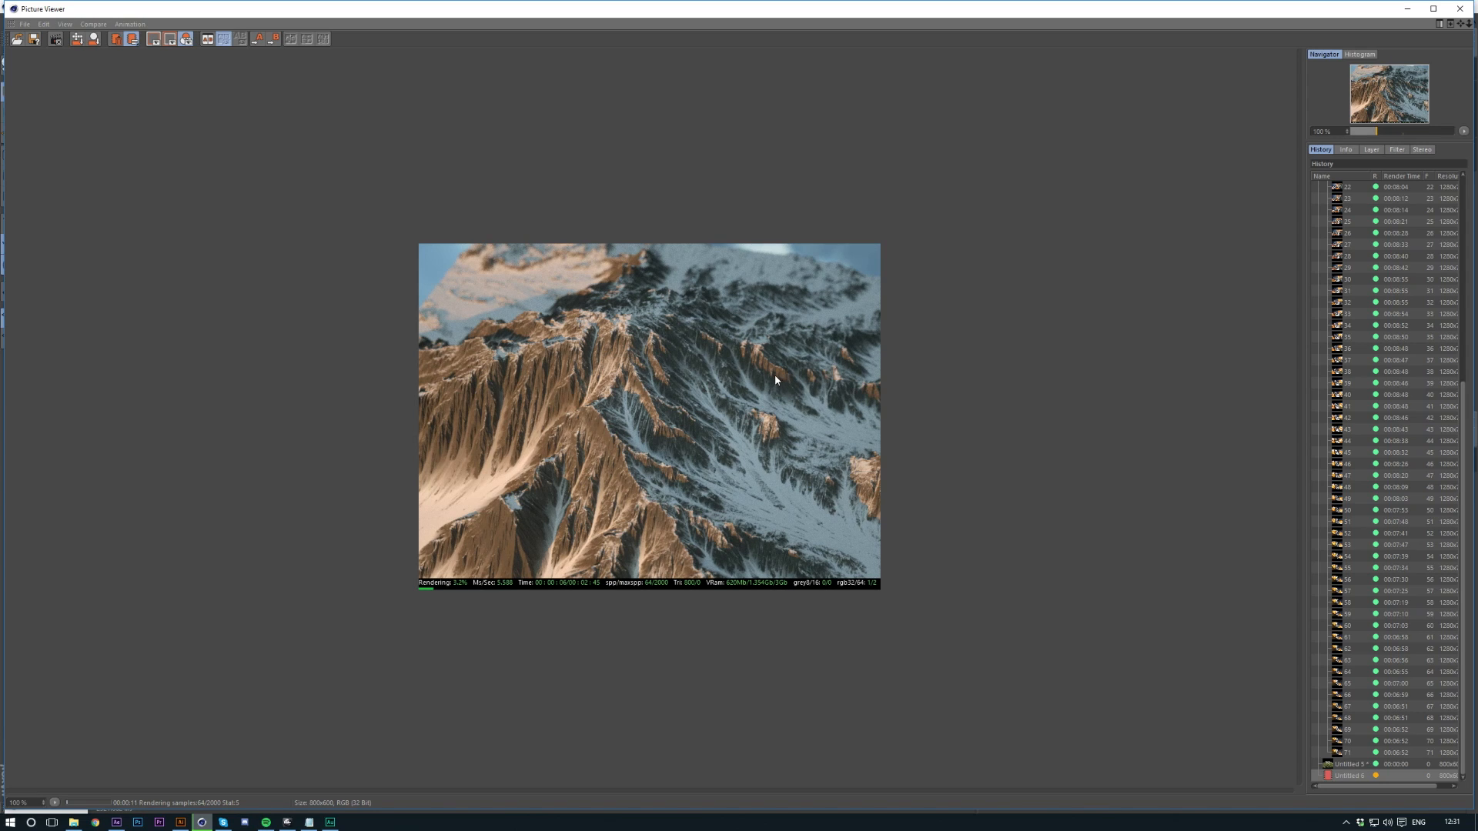